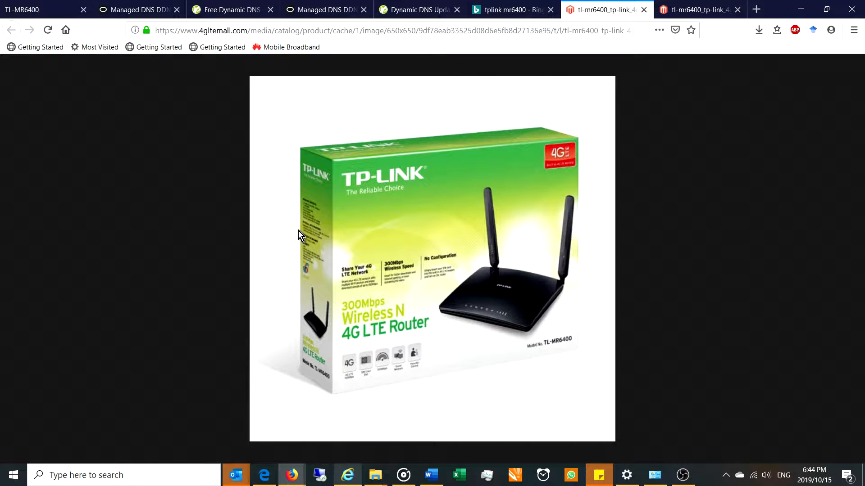
pyautogui.moveTo(606, 229)
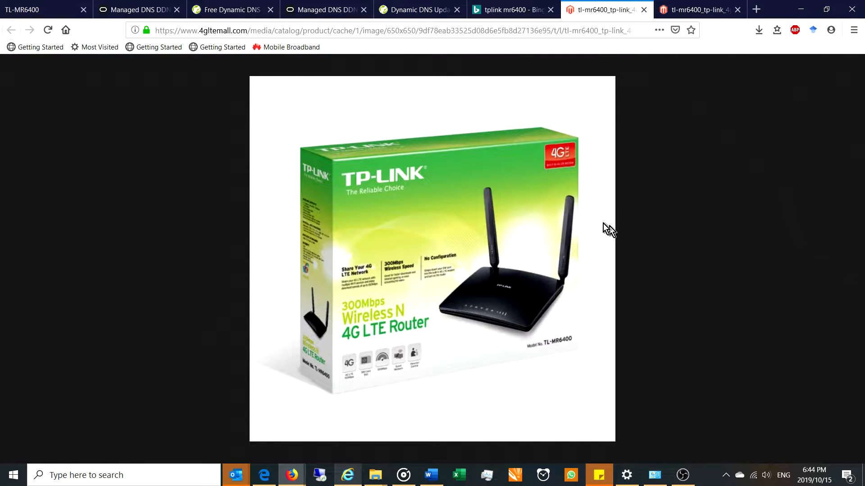
# Close the extra product image tabs, leaving only the TL-MR6400 login page at 10.0.0.2.
pyautogui.click(697, 9)
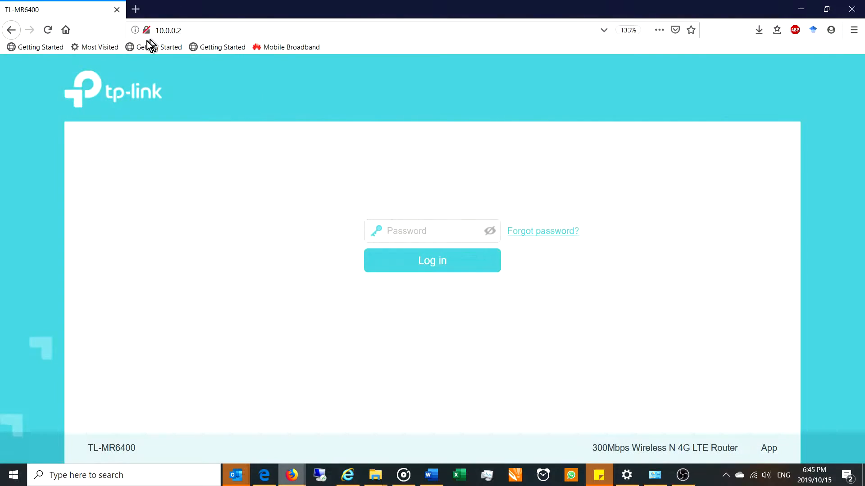
pyautogui.moveTo(198, 16)
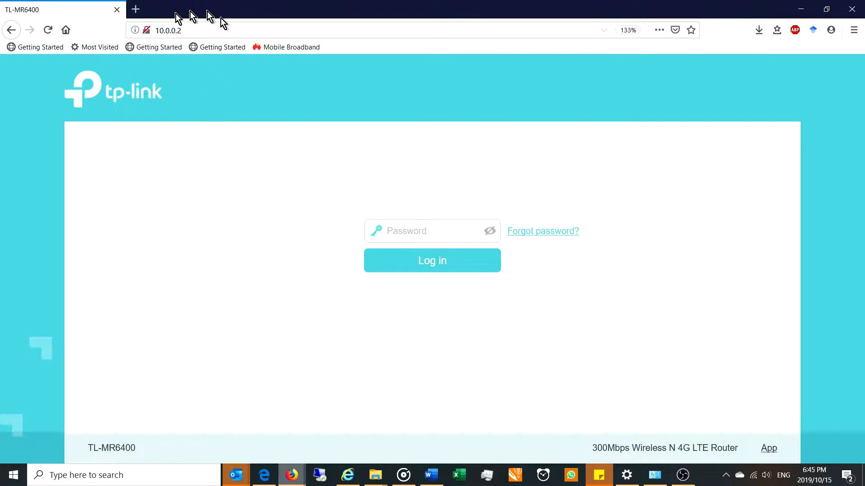
pyautogui.moveTo(171, 62)
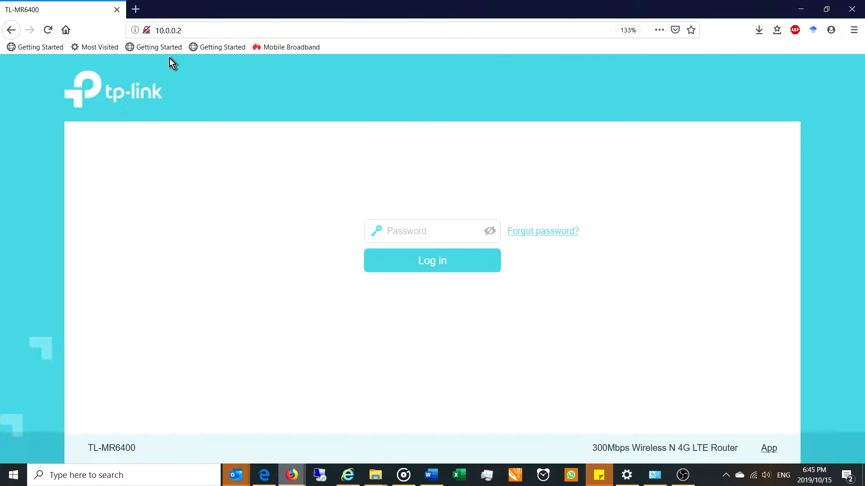
pyautogui.moveTo(214, 313)
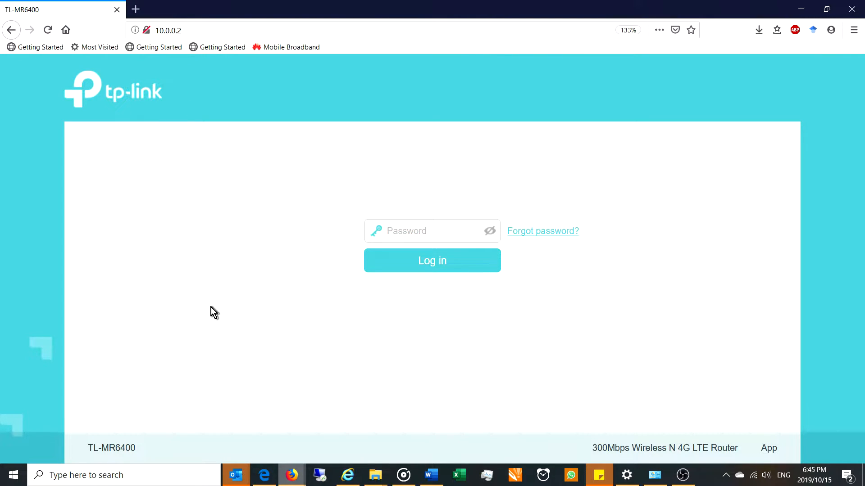
pyautogui.click(121, 474)
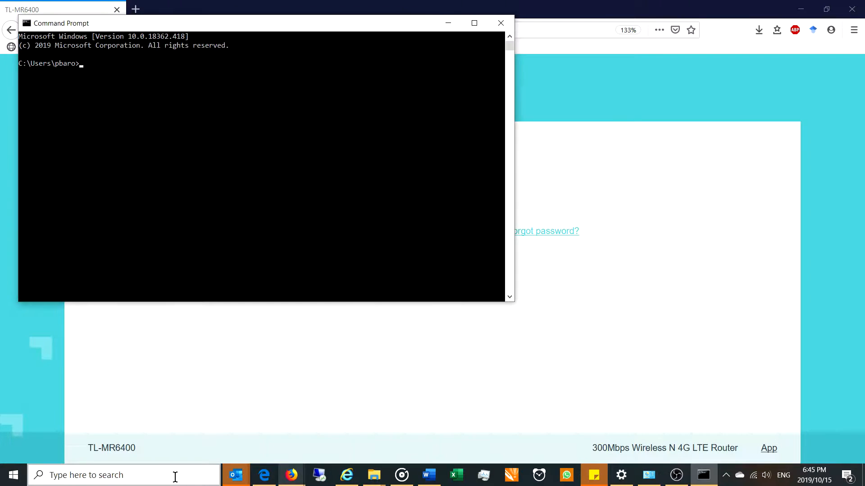
# Run ipconfig to show default gateway 10.0.0.2, then bring up Network Connections.
pyautogui.write('ipcon')
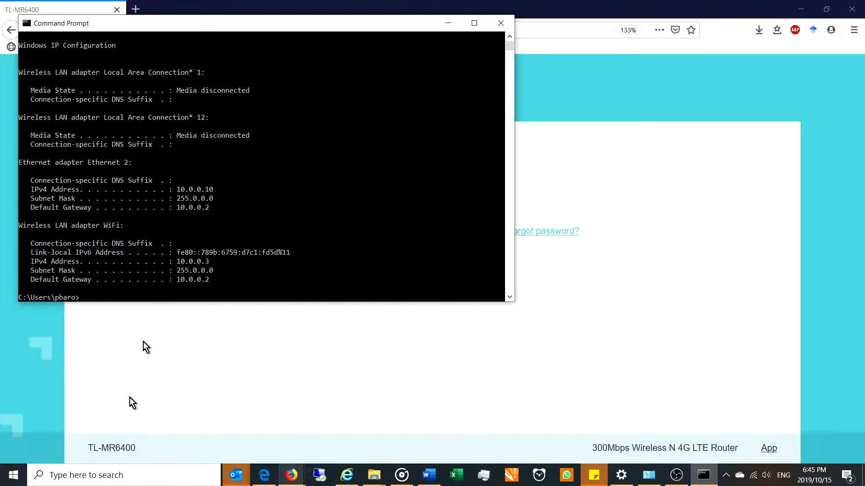
pyautogui.moveTo(45, 220)
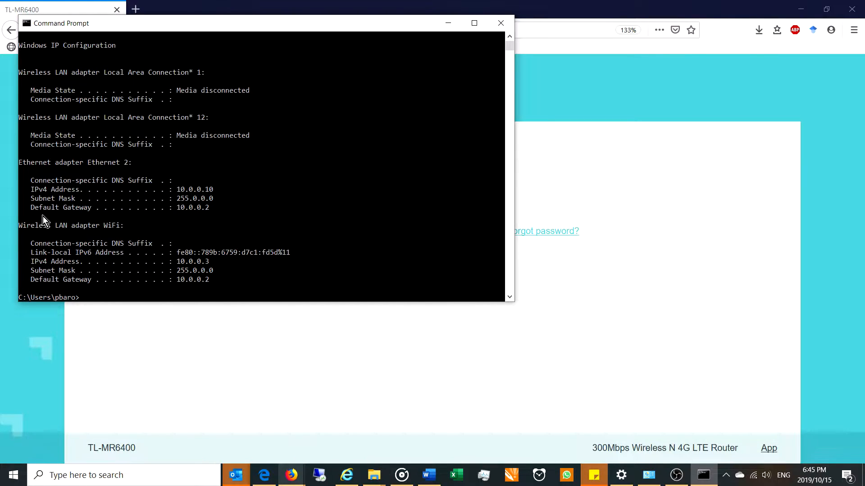
pyautogui.moveTo(182, 222)
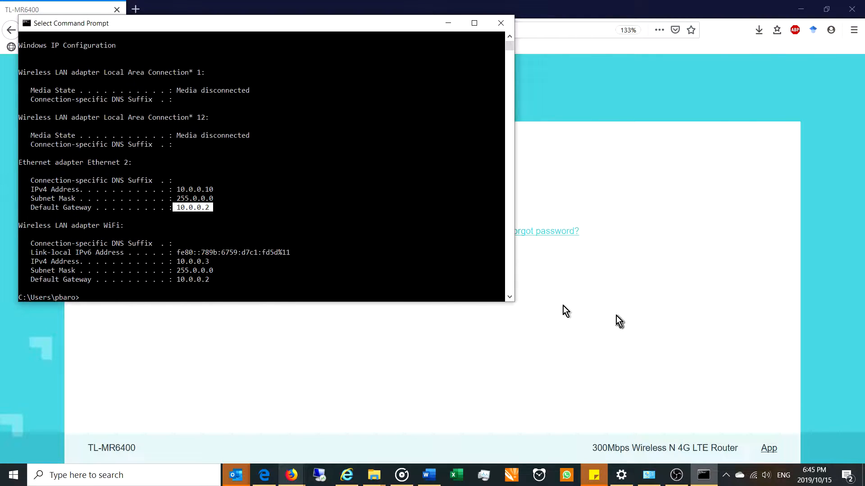
pyautogui.click(648, 475)
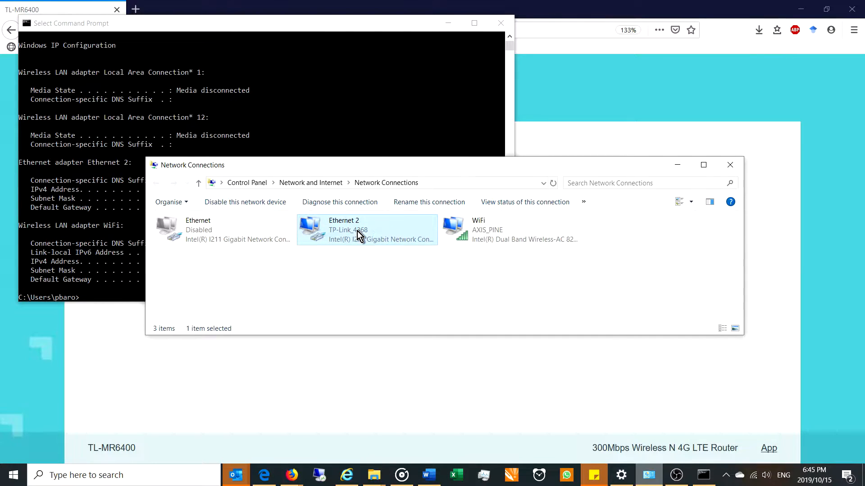
# Review Ethernet 2's IPv4 settings (IP 10.0.0.10, gateway/DNS 10.0.0.2) and cancel without changes.
pyautogui.doubleClick(365, 230)
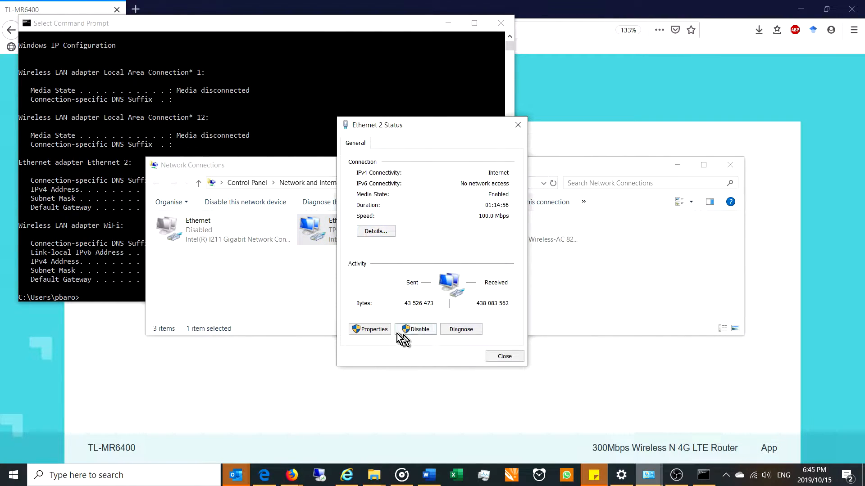
pyautogui.click(369, 329)
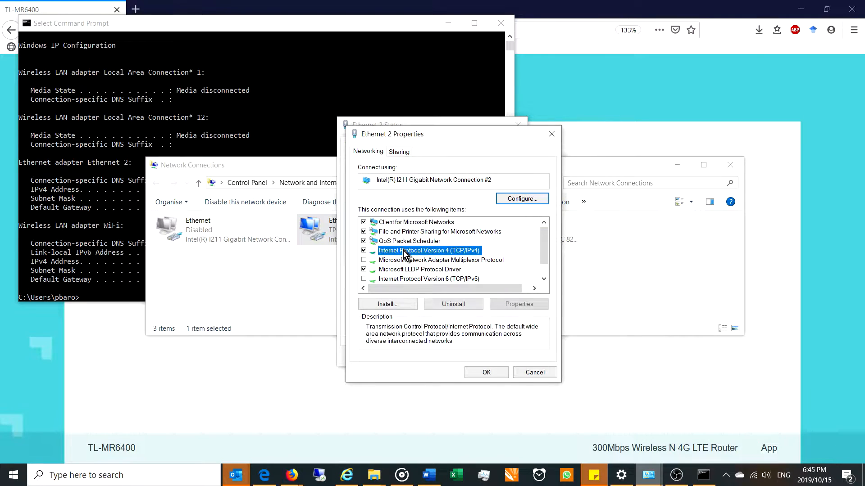
pyautogui.click(518, 303)
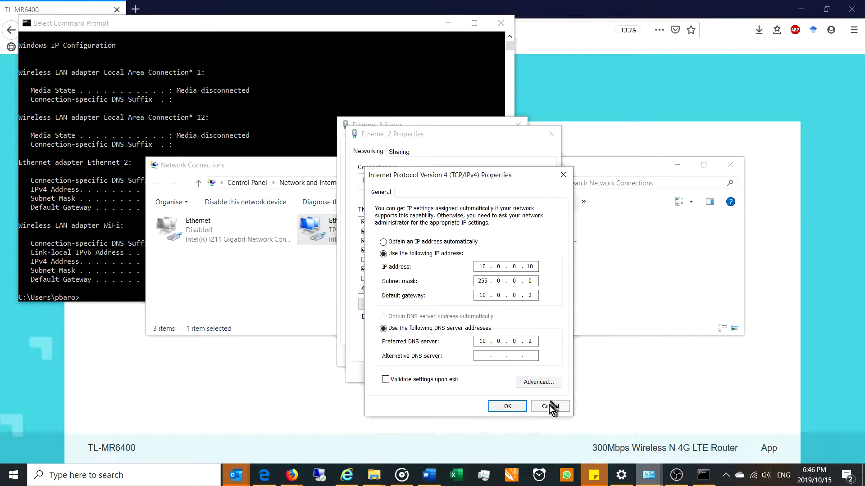
pyautogui.click(549, 406)
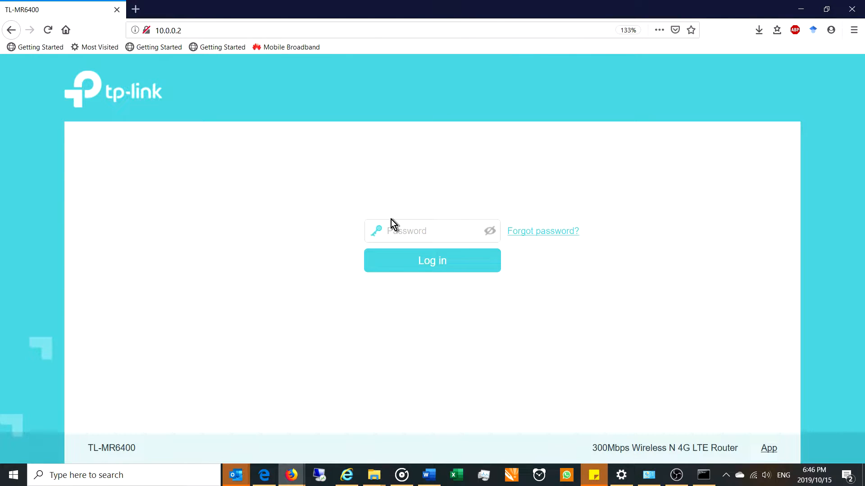
# Log in and reach Advanced > NAT Forwarding > Virtual Servers showing RDP 3389 and NVR 37777 rules.
pyautogui.click(431, 260)
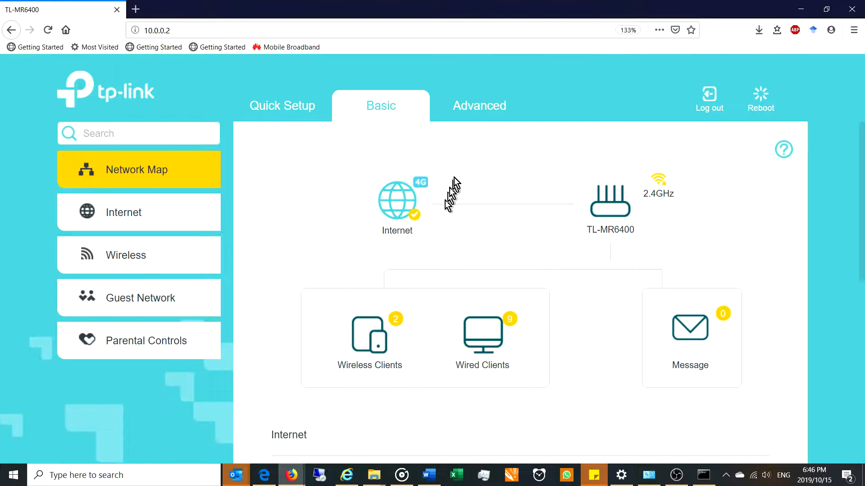
pyautogui.click(479, 105)
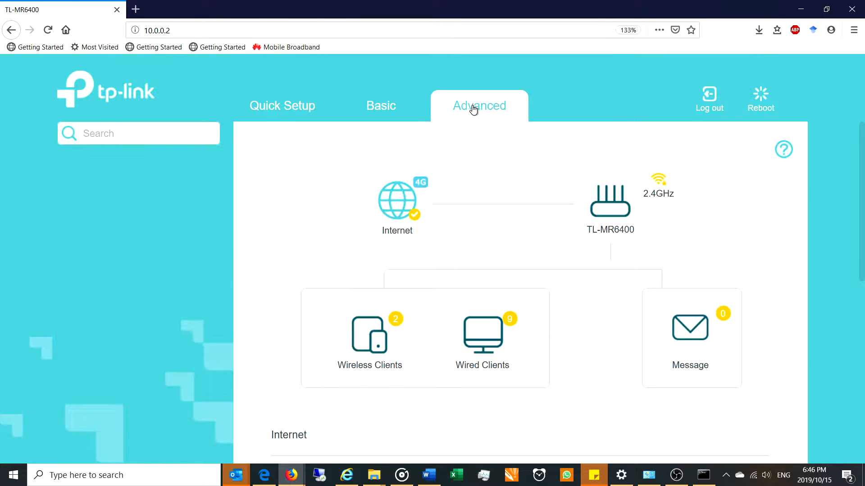
pyautogui.click(478, 105)
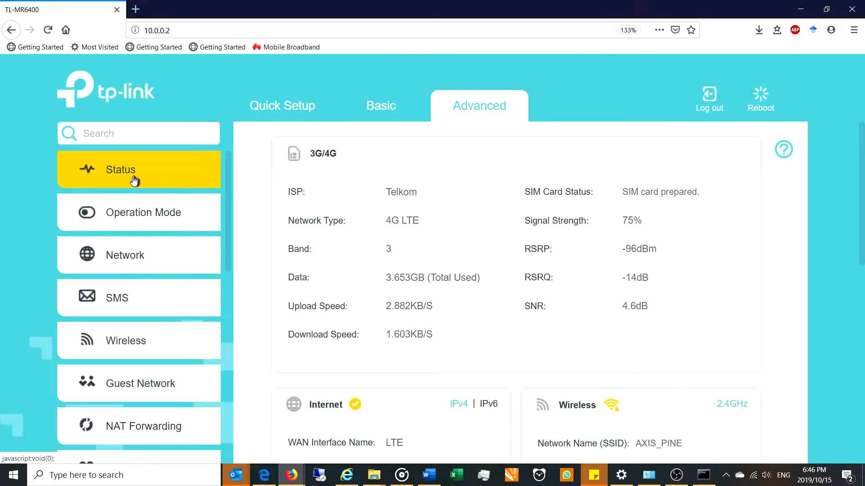
pyautogui.moveTo(107, 438)
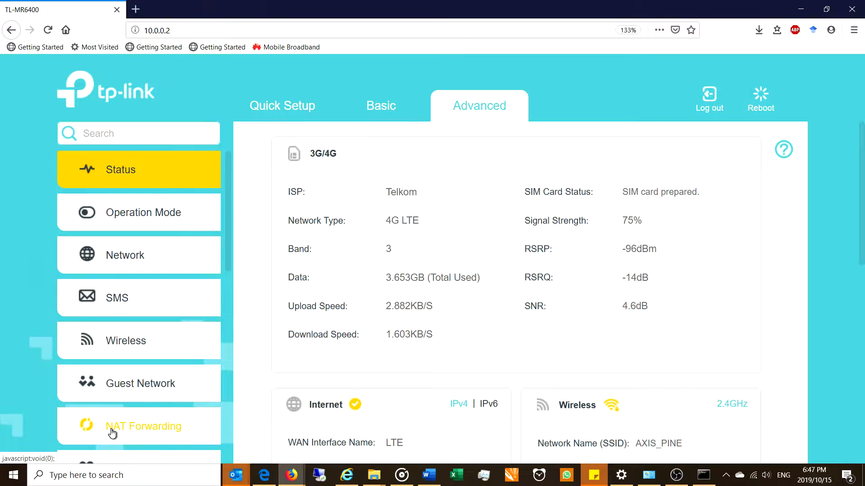
pyautogui.click(143, 426)
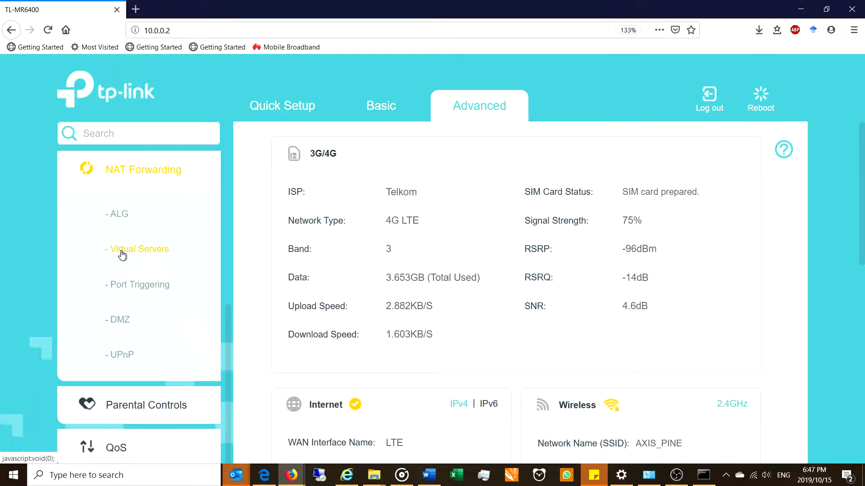
pyautogui.moveTo(139, 284)
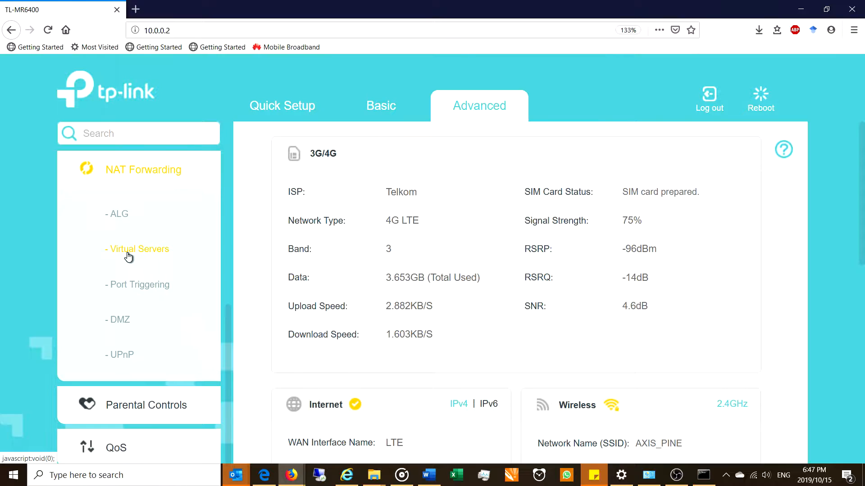
pyautogui.click(140, 249)
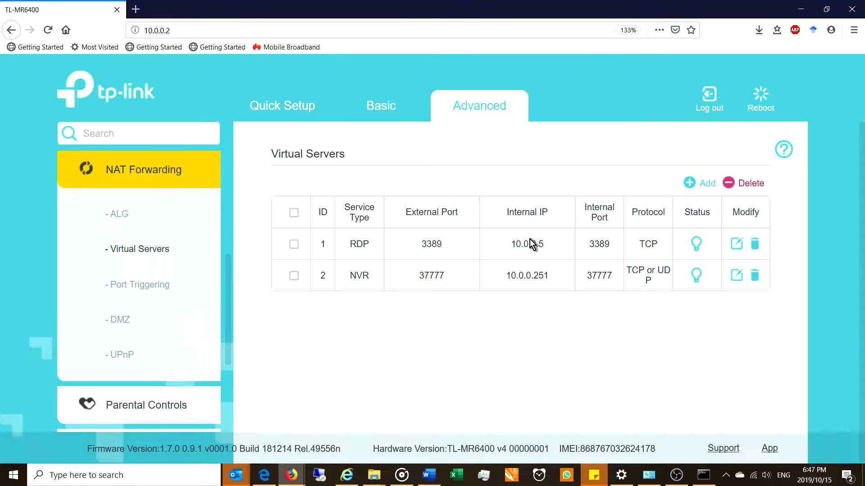
# Delete both the RDP and NVR virtual server rules and start a blank new rule.
pyautogui.click(293, 213)
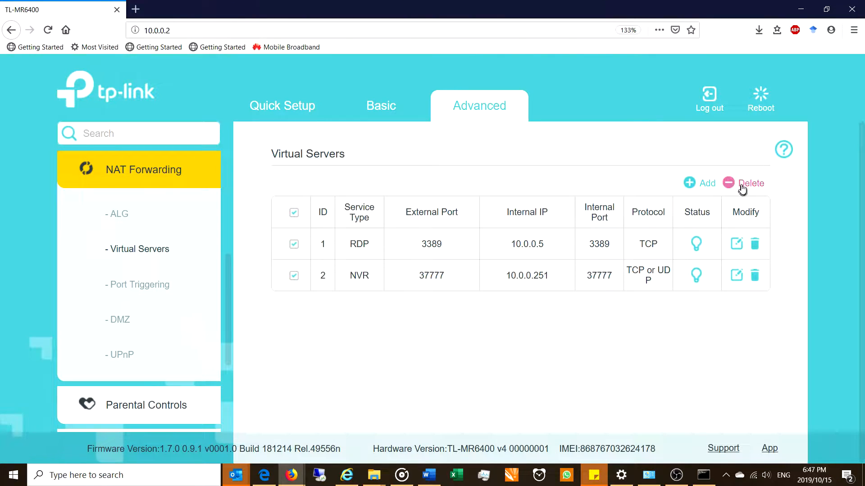
pyautogui.click(751, 183)
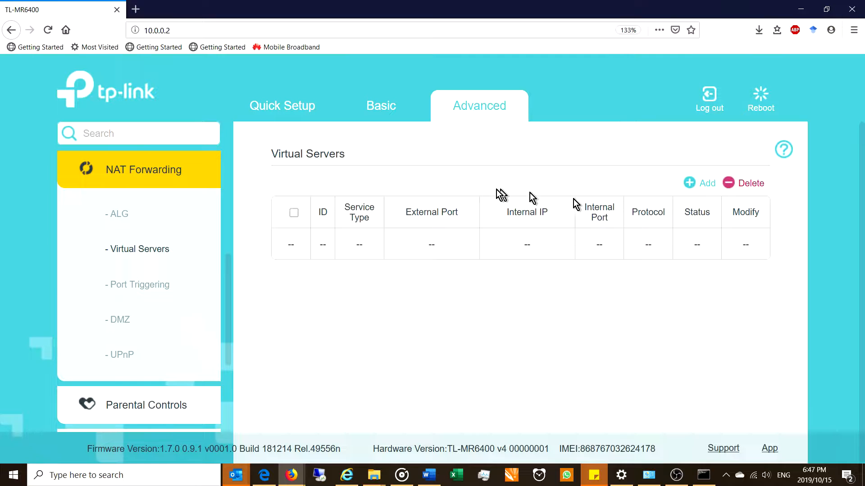
pyautogui.click(705, 182)
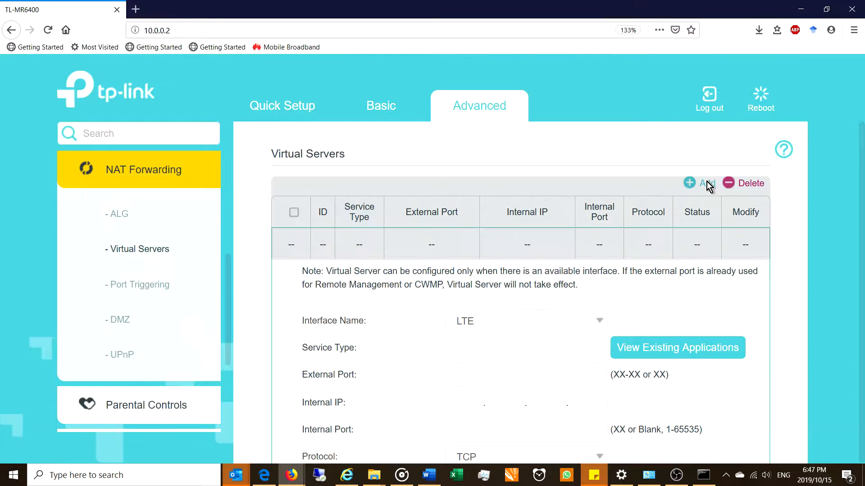
# Keep LTE as the new rule's interface and enter service type NVR.
pyautogui.click(689, 183)
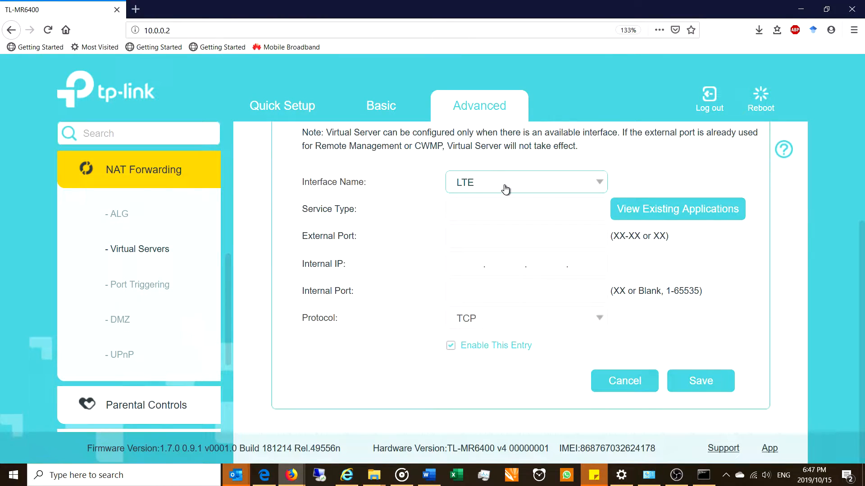
pyautogui.click(525, 211)
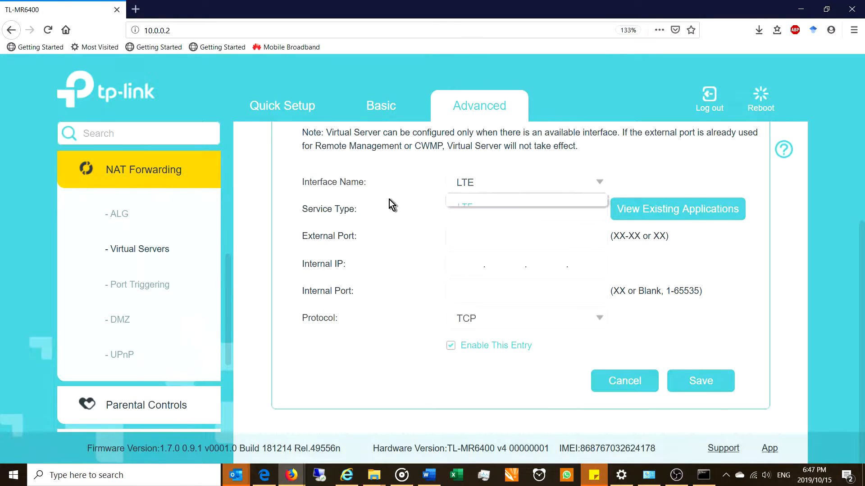
pyautogui.click(525, 208)
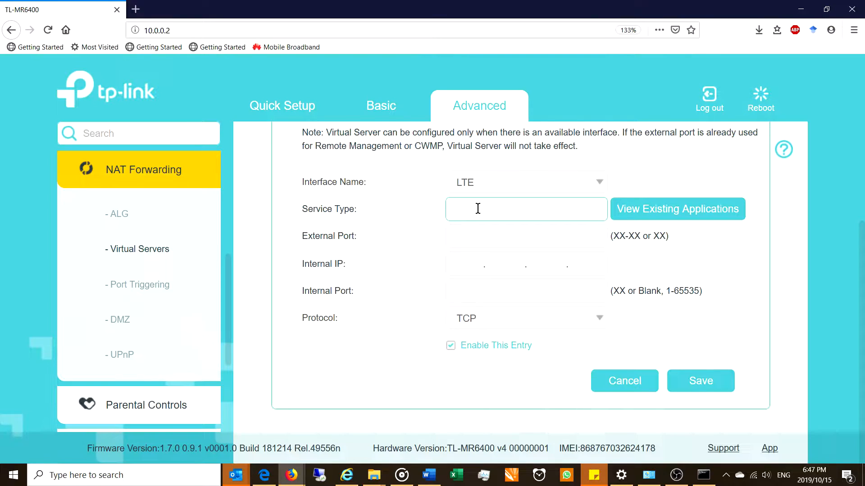
pyautogui.write('NVR')
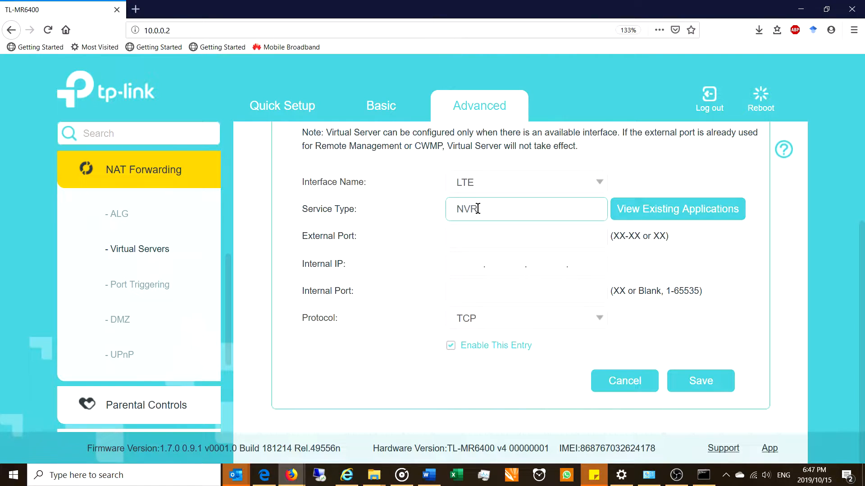
pyautogui.click(525, 236)
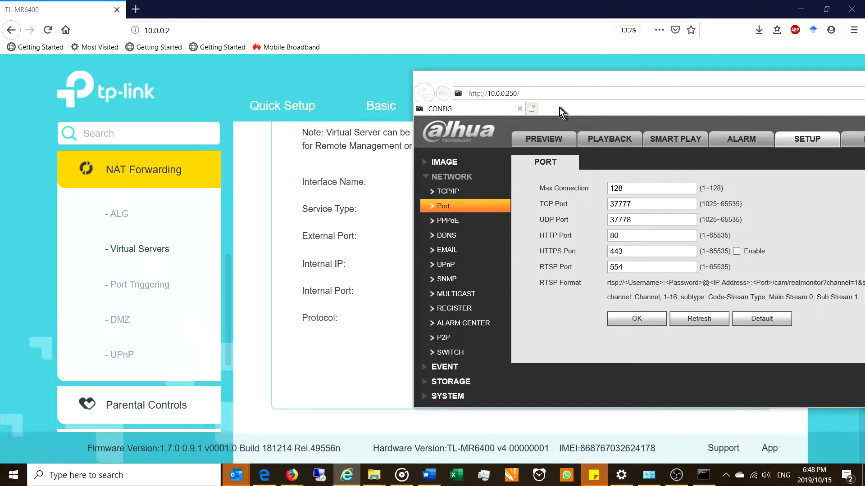
pyautogui.moveTo(557, 102)
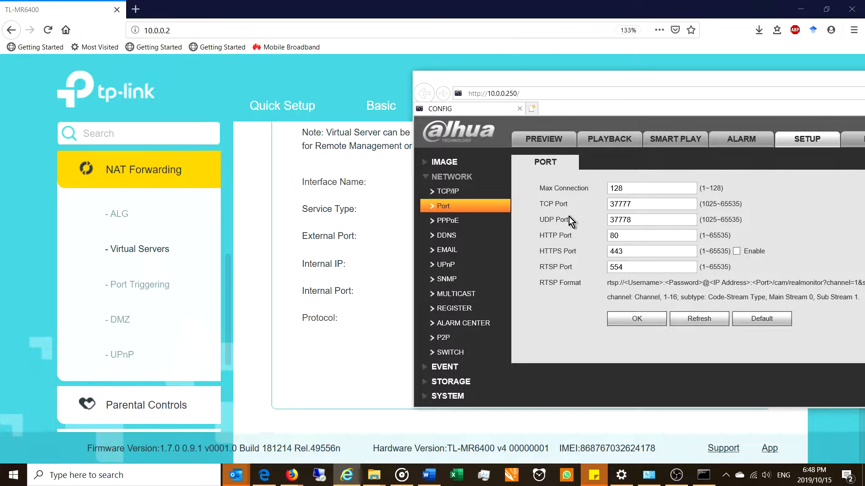
pyautogui.moveTo(564, 211)
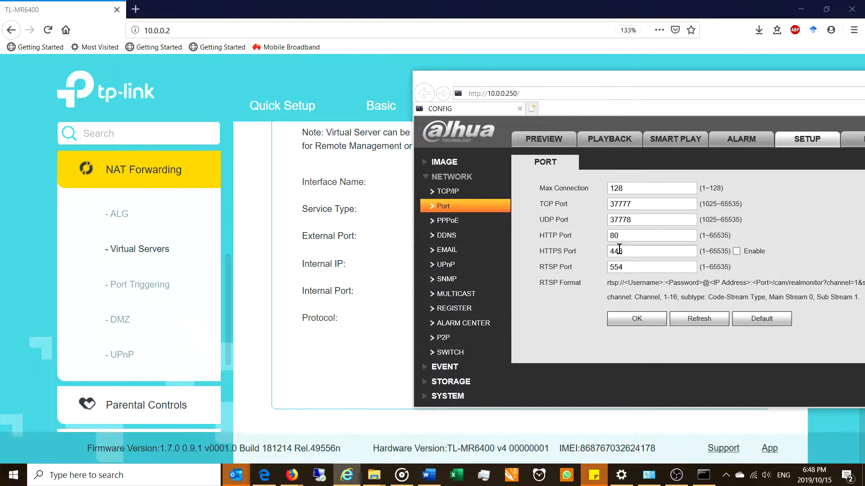
# Return from the Dahua NVR port settings (TCP 37777) to the router's virtual server form.
pyautogui.click(519, 107)
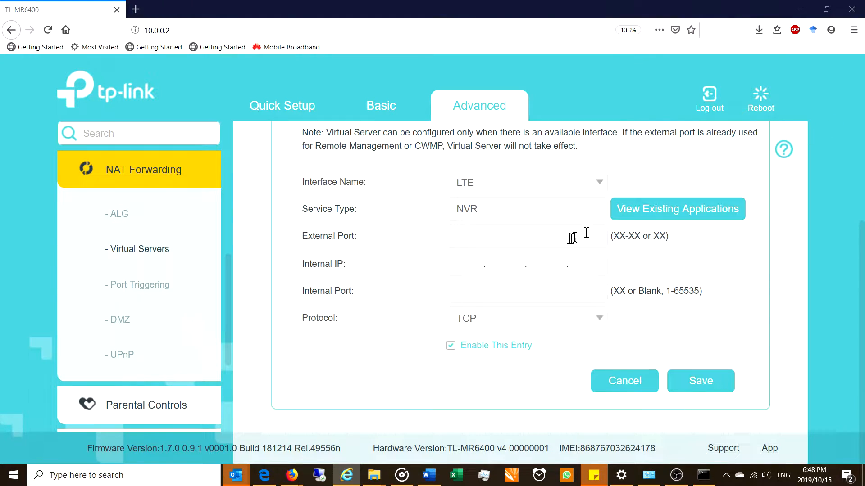
# Enter external port 37777 for the NVR rule and move to the internal IP field.
pyautogui.click(525, 236)
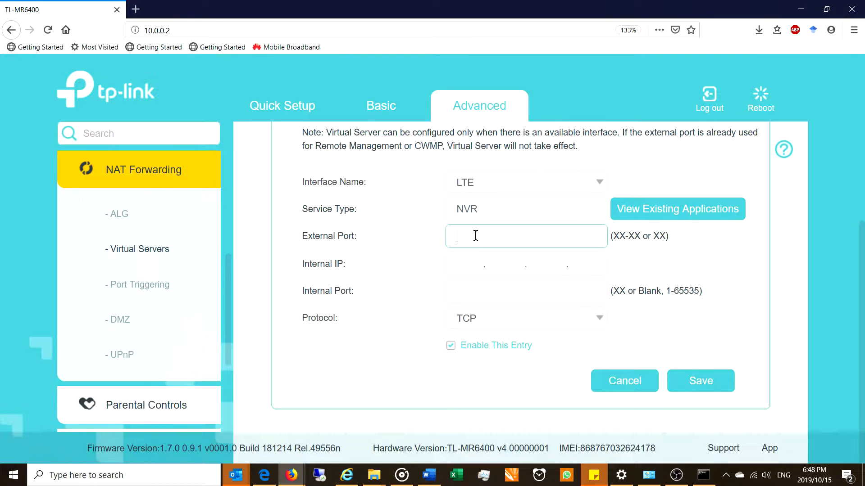
pyautogui.write('37777')
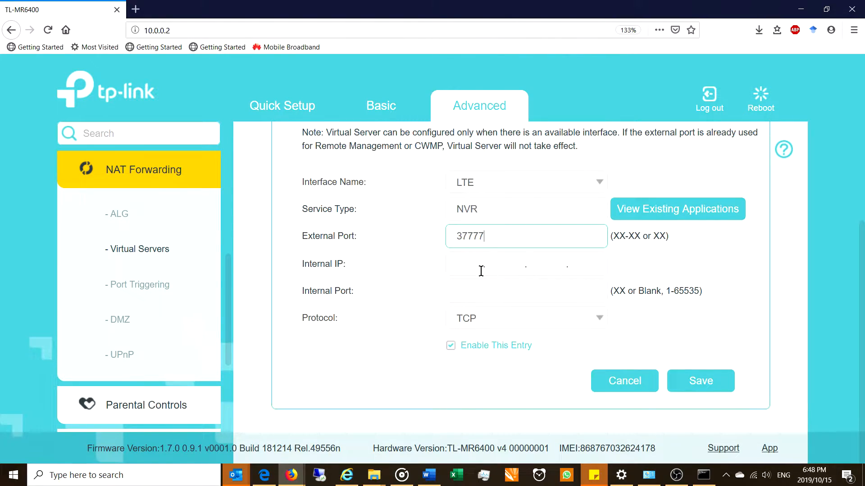
pyautogui.click(525, 264)
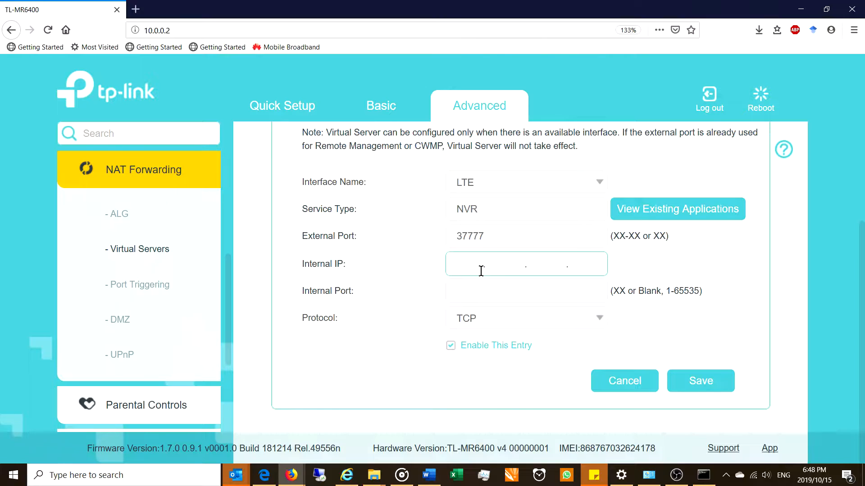
pyautogui.click(480, 264)
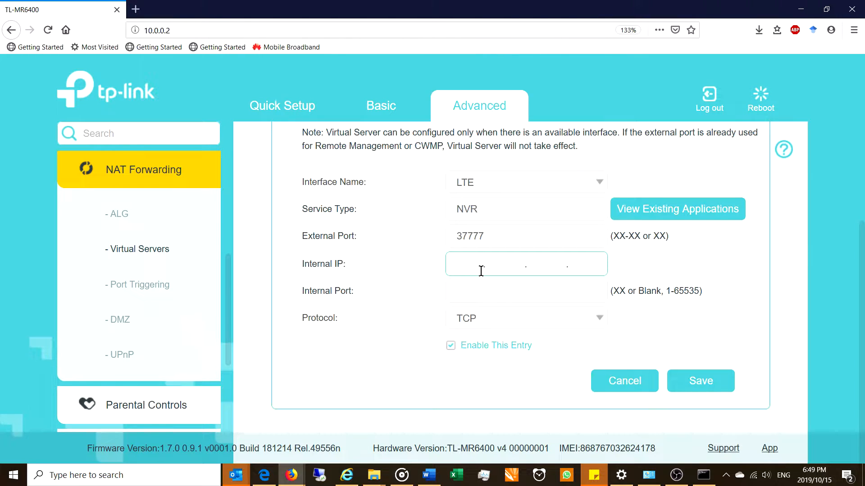
pyautogui.click(480, 264)
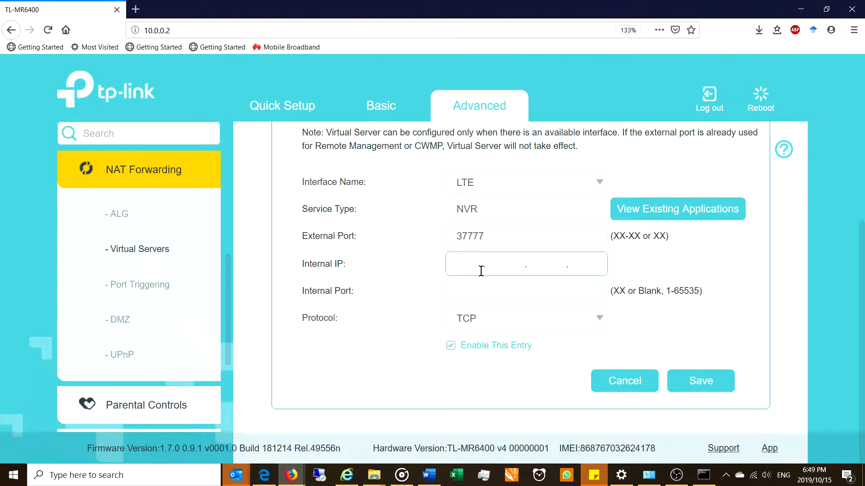
# Enter internal IP address 10.0.0.250 for the NVR rule.
pyautogui.click(525, 235)
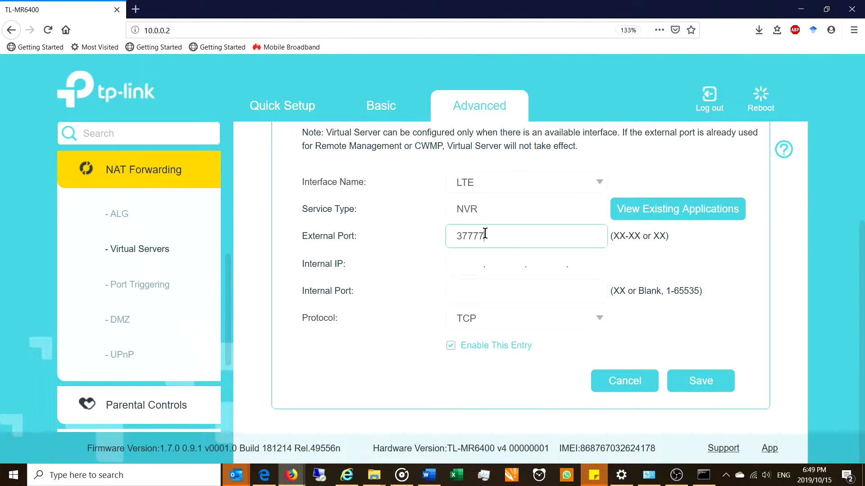
pyautogui.click(525, 264)
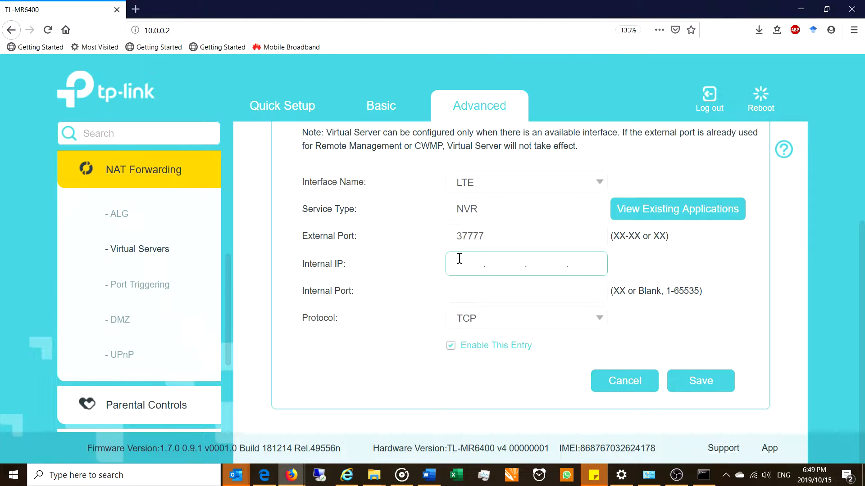
pyautogui.write('1')
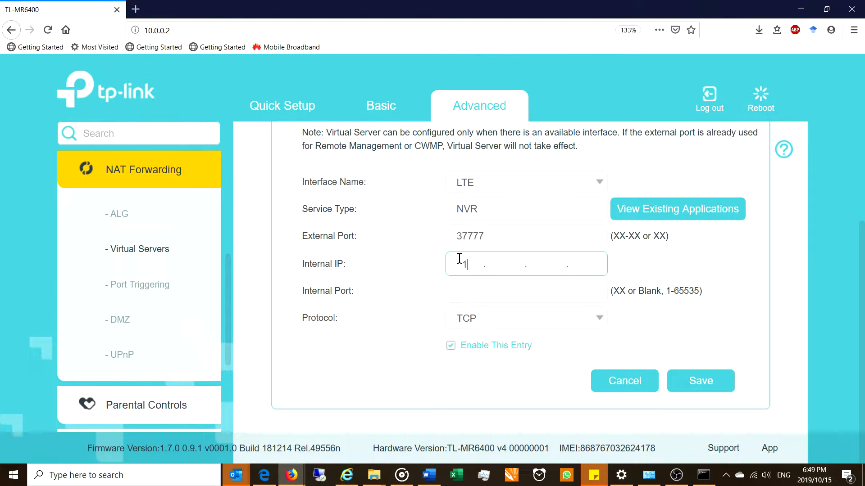
pyautogui.write('10.0.0.250')
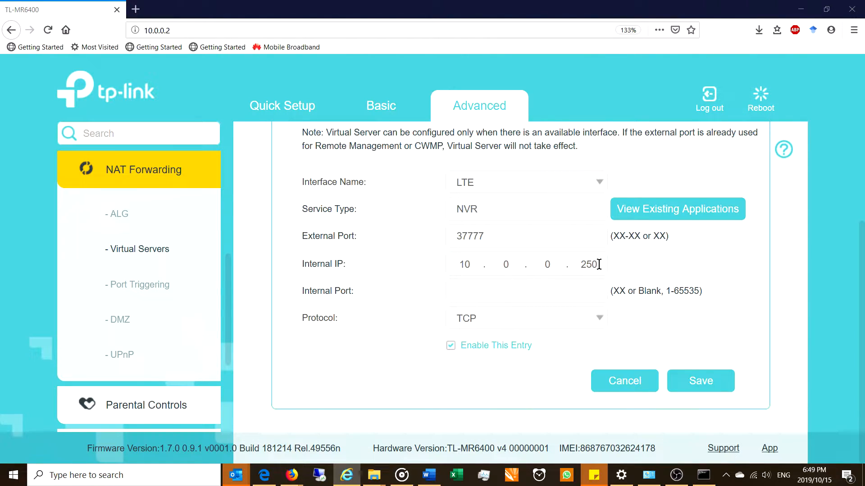
pyautogui.doubleClick(586, 265)
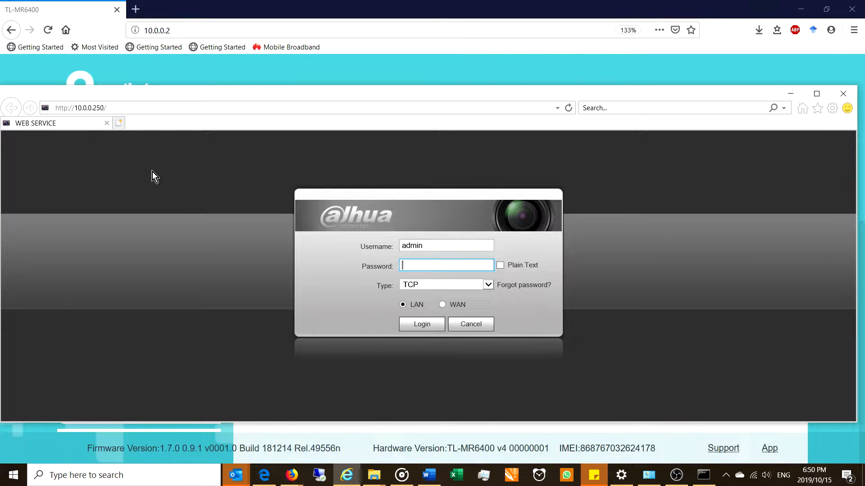
pyautogui.moveTo(372, 231)
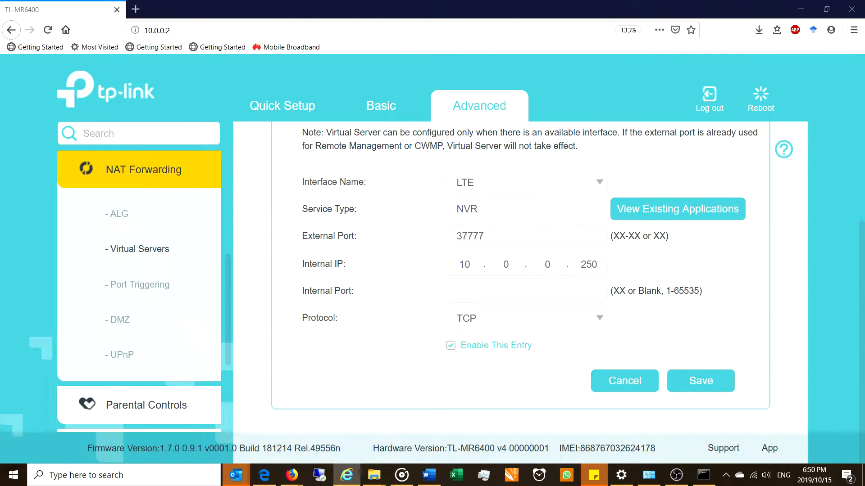
# Set internal port 37777 and protocol ALL, then save the NVR virtual server rule.
pyautogui.click(525, 291)
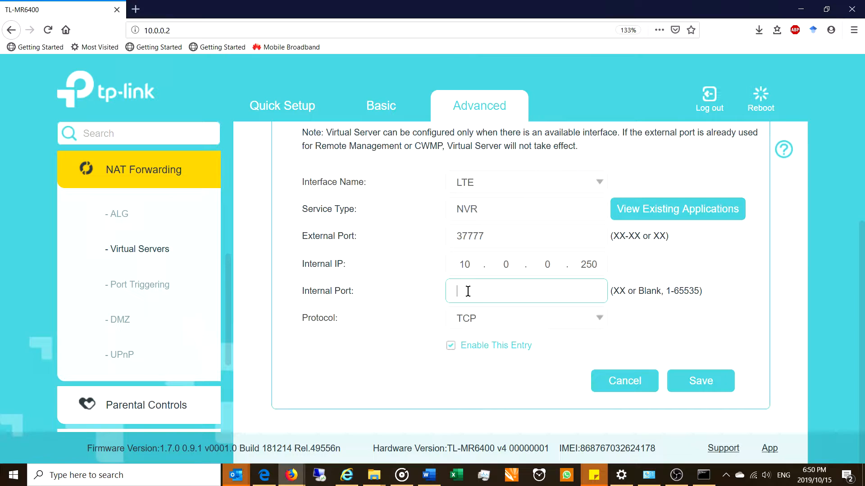
pyautogui.write('37777')
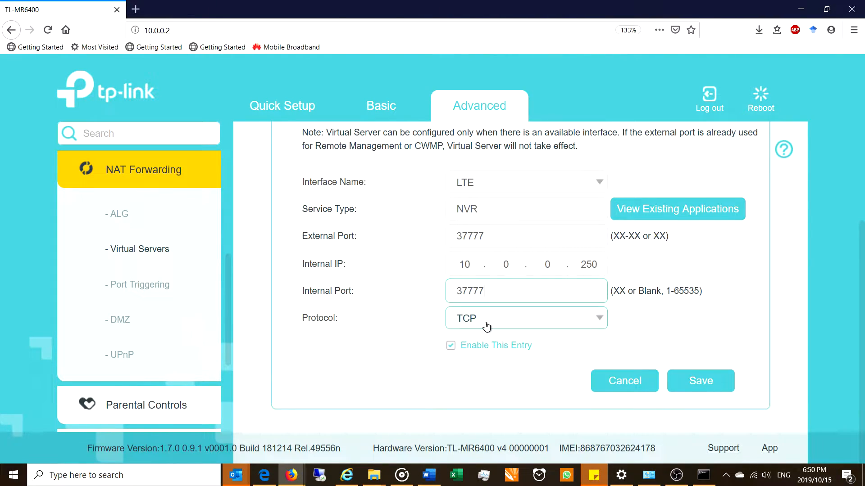
pyautogui.click(524, 318)
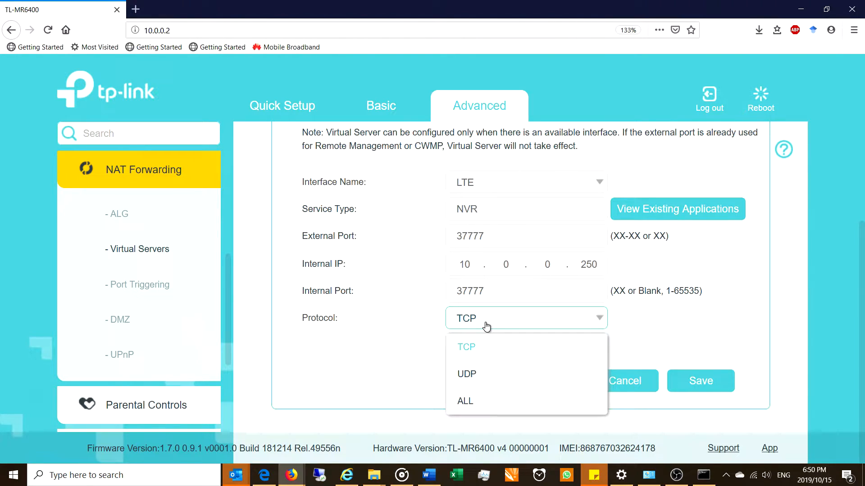
pyautogui.click(467, 373)
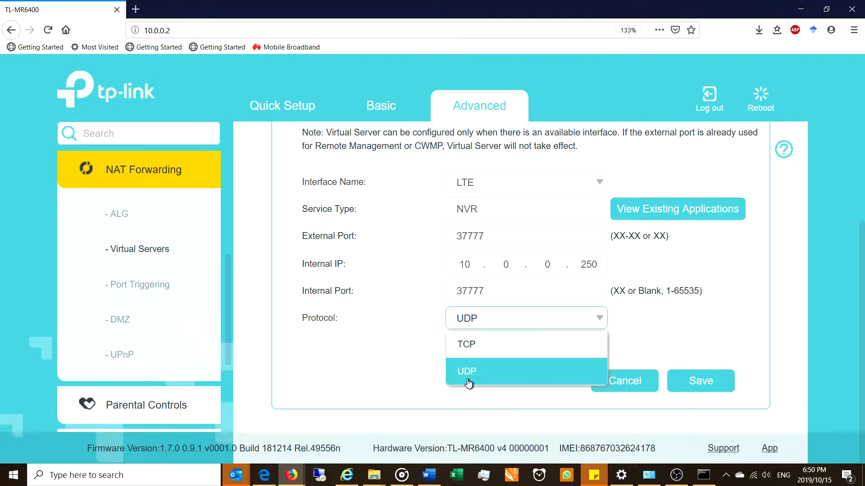
pyautogui.click(466, 370)
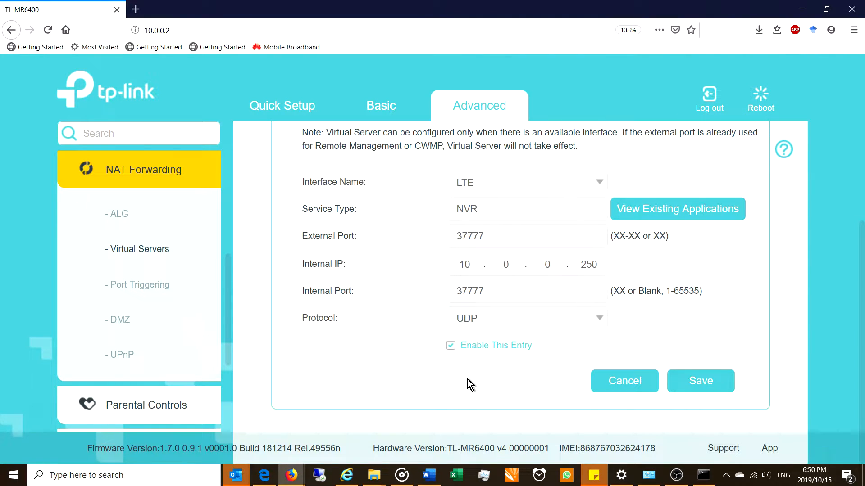
pyautogui.click(524, 318)
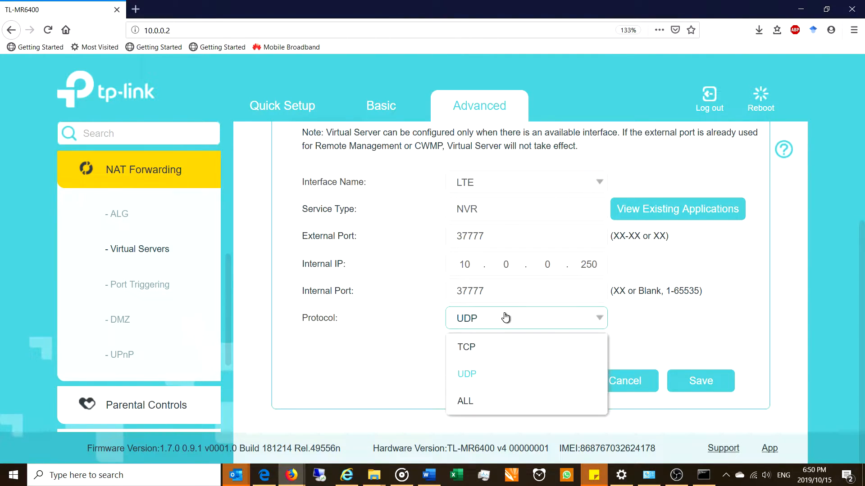
pyautogui.moveTo(476, 401)
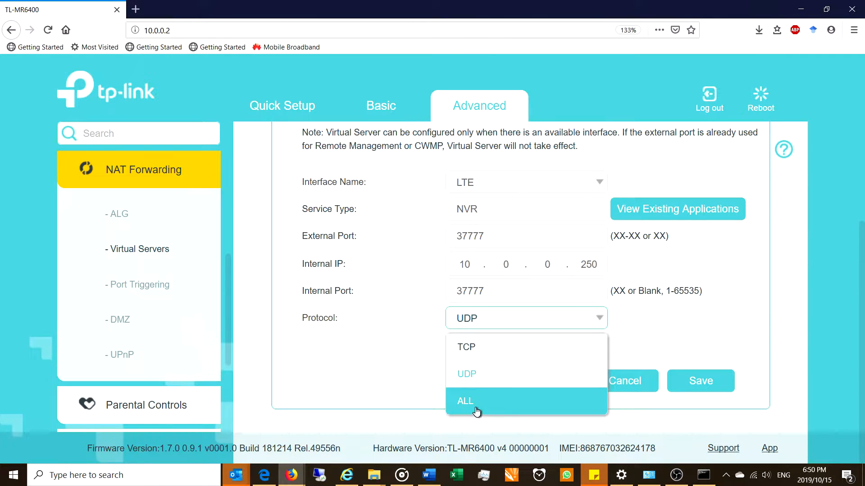
pyautogui.click(465, 401)
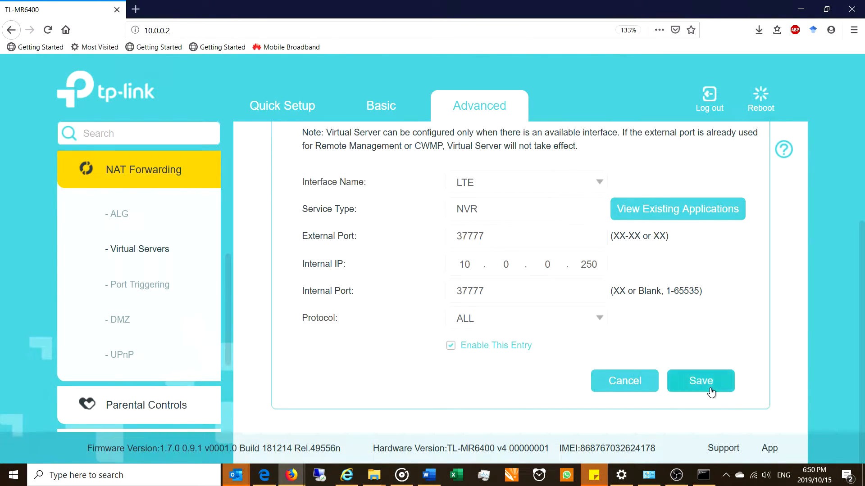
pyautogui.click(700, 380)
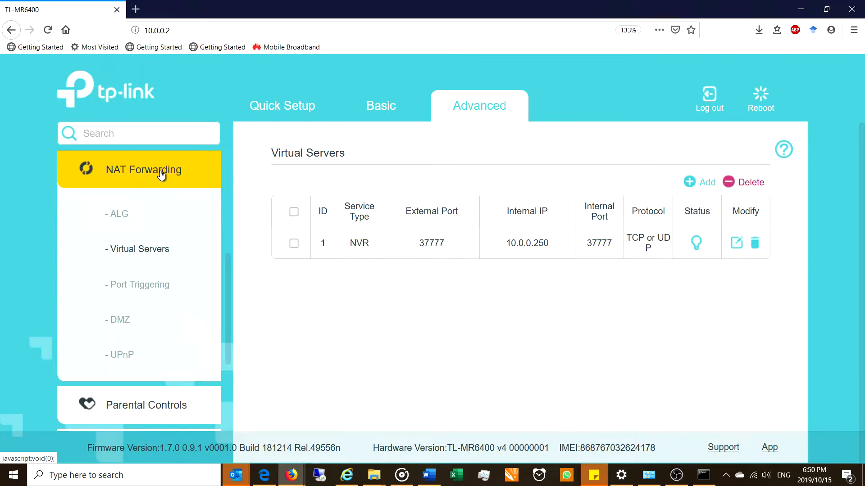
pyautogui.moveTo(502, 251)
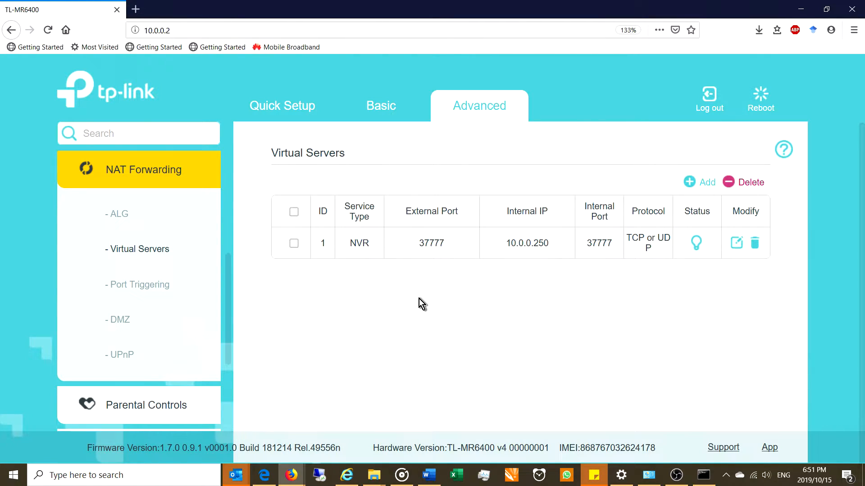
# Switch to the Basic network map after confirming the NVR rule to 10.0.0.250:37777 is listed.
pyautogui.click(380, 105)
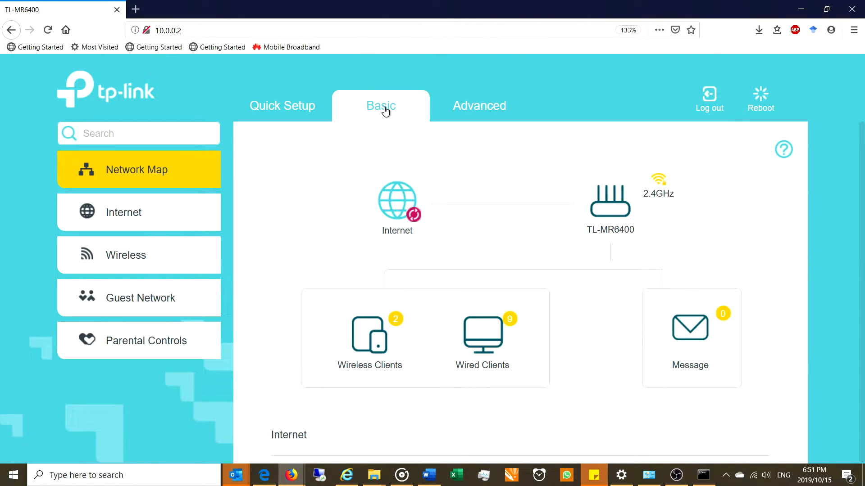
pyautogui.scroll(-3)
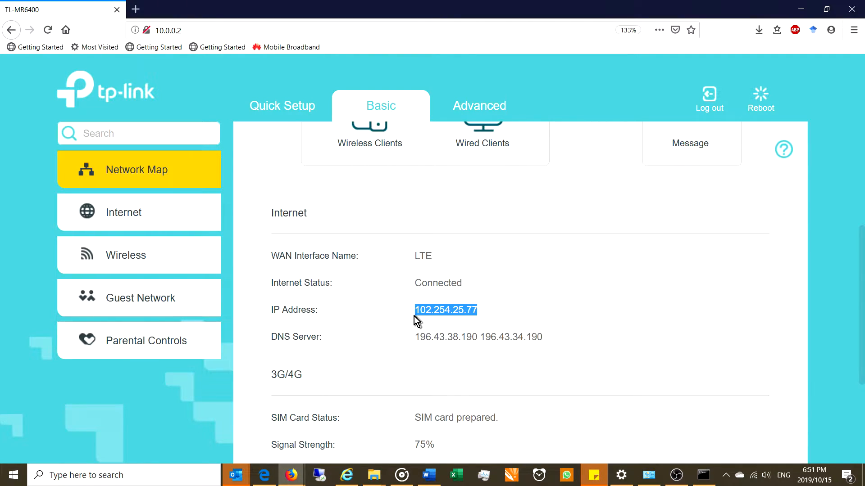
pyautogui.moveTo(411, 313)
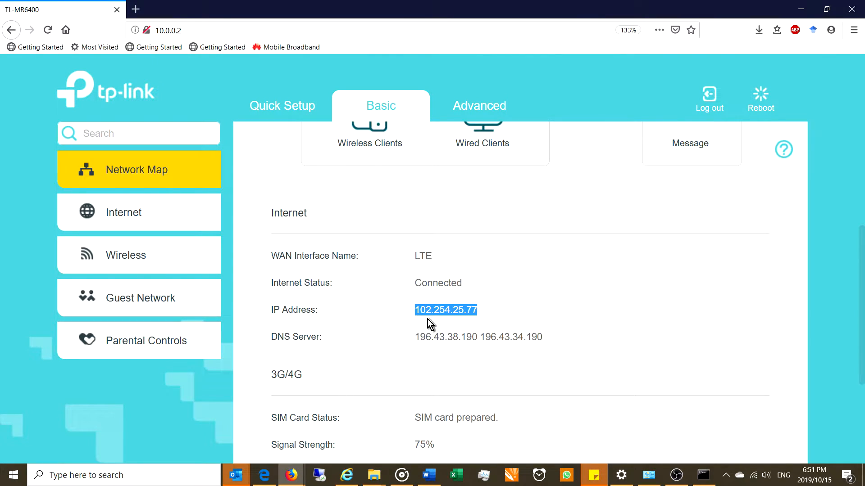
pyautogui.click(414, 321)
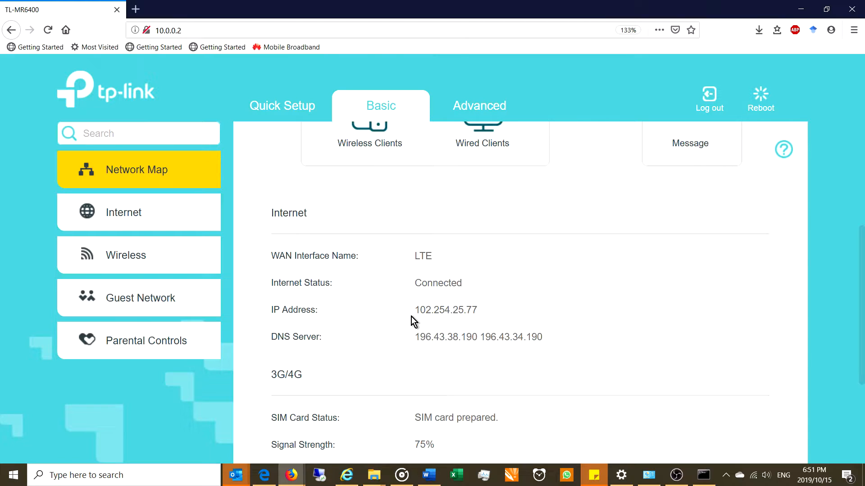
pyautogui.moveTo(421, 322)
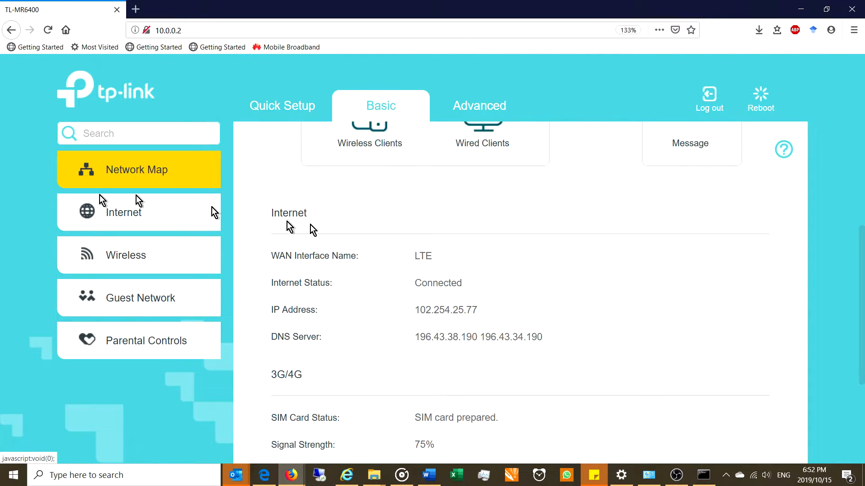
pyautogui.doubleClick(445, 309)
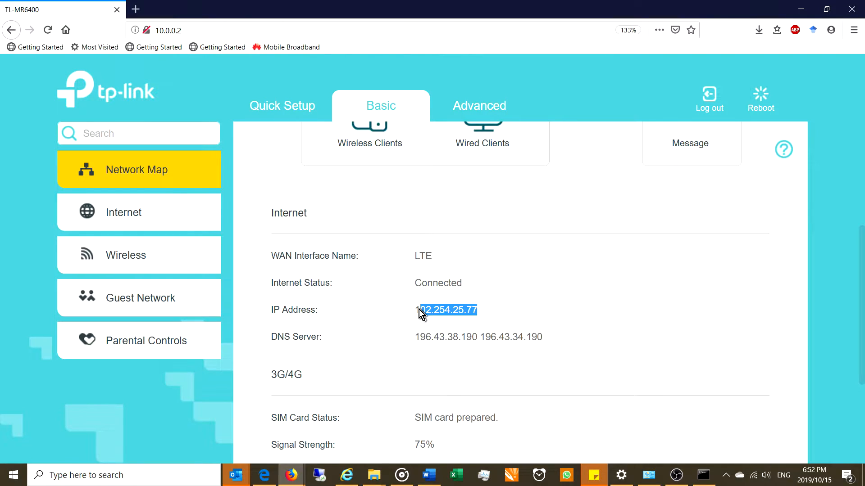
pyautogui.click(484, 314)
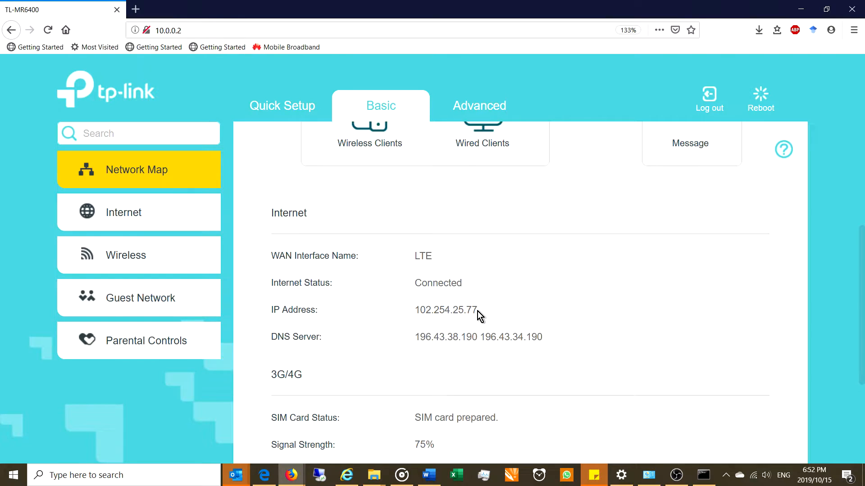
pyautogui.moveTo(444, 339)
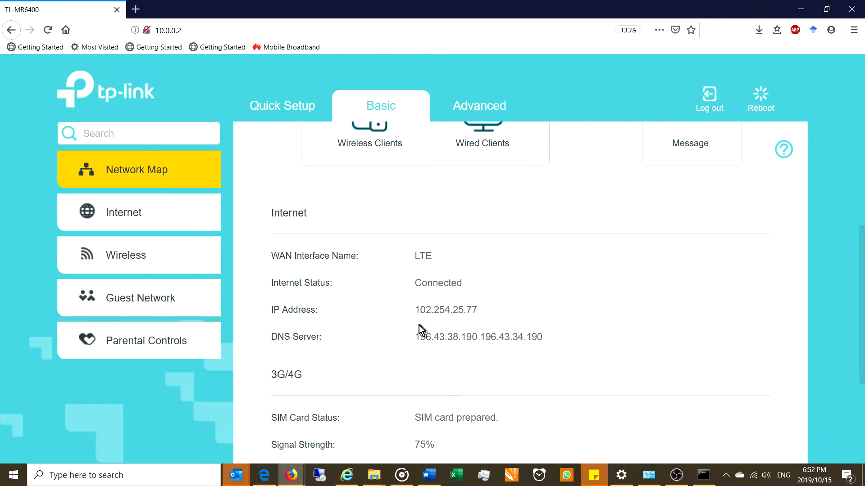
pyautogui.doubleClick(446, 309)
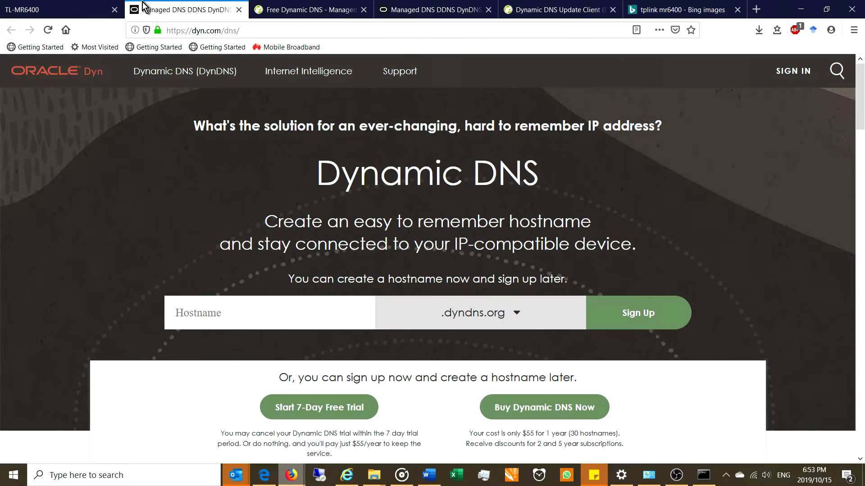
pyautogui.moveTo(184, 71)
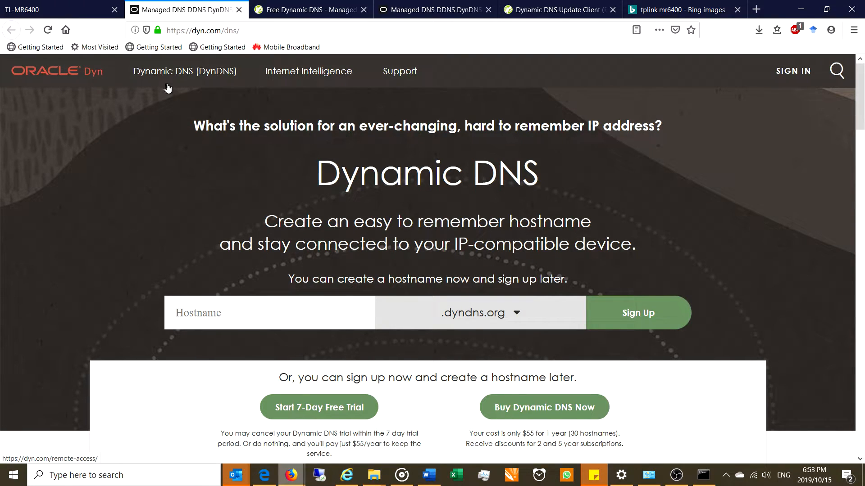
pyautogui.moveTo(451, 214)
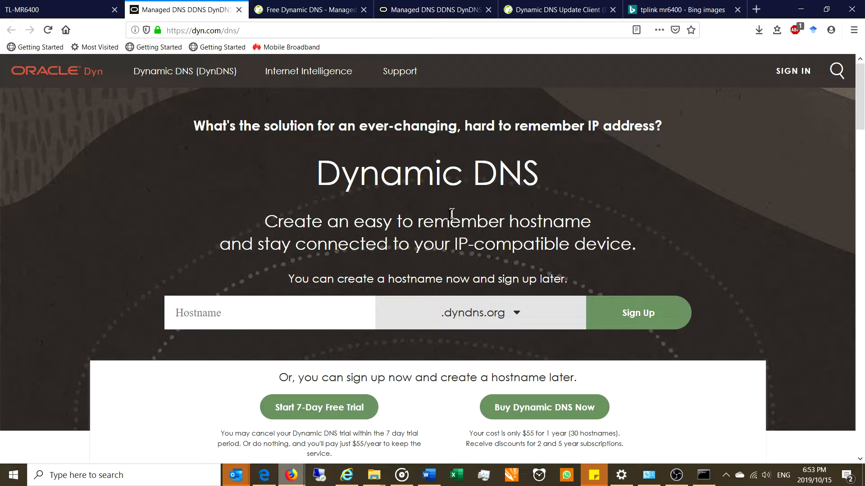
# Browse Oracle Dyn's hostname domain endings list, then switch to the No-IP homepage.
pyautogui.scroll(-3)
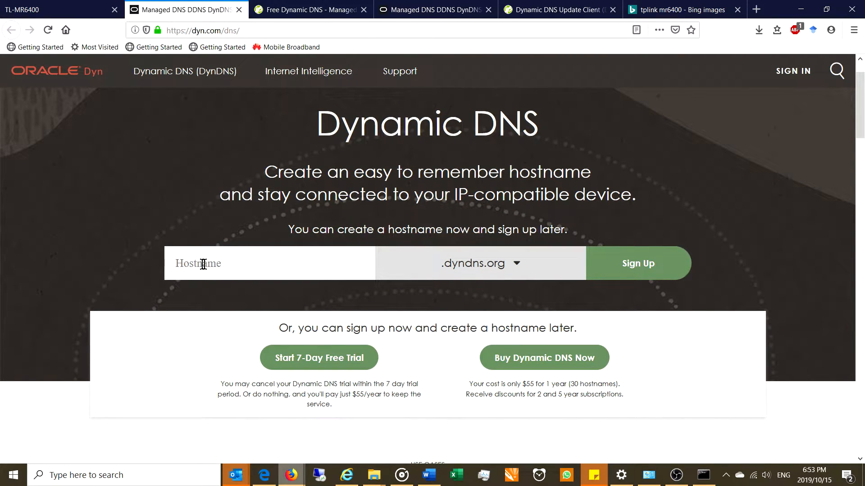
pyautogui.moveTo(464, 274)
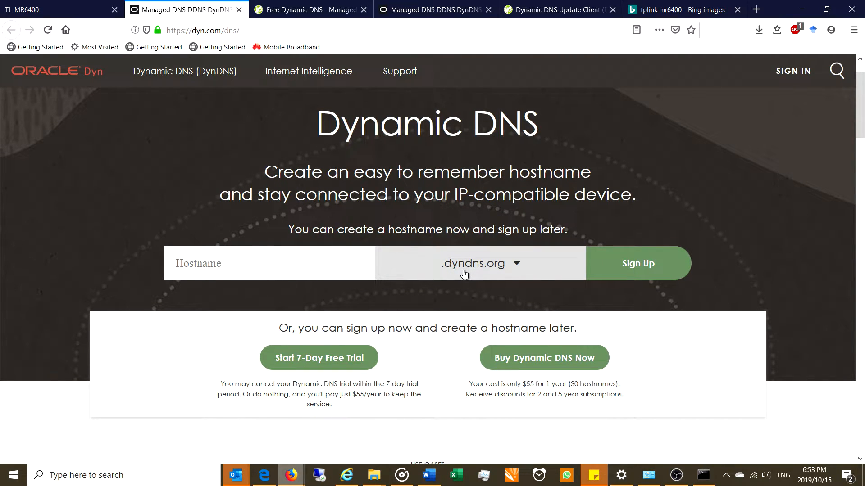
pyautogui.moveTo(519, 266)
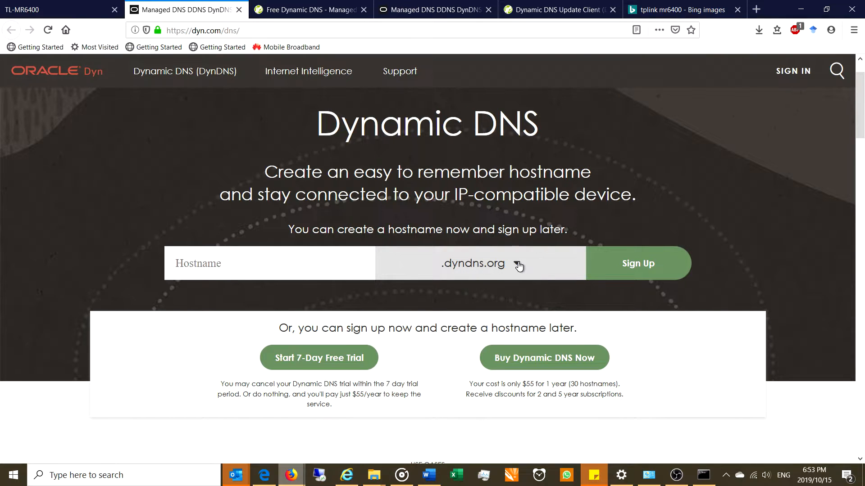
pyautogui.click(480, 263)
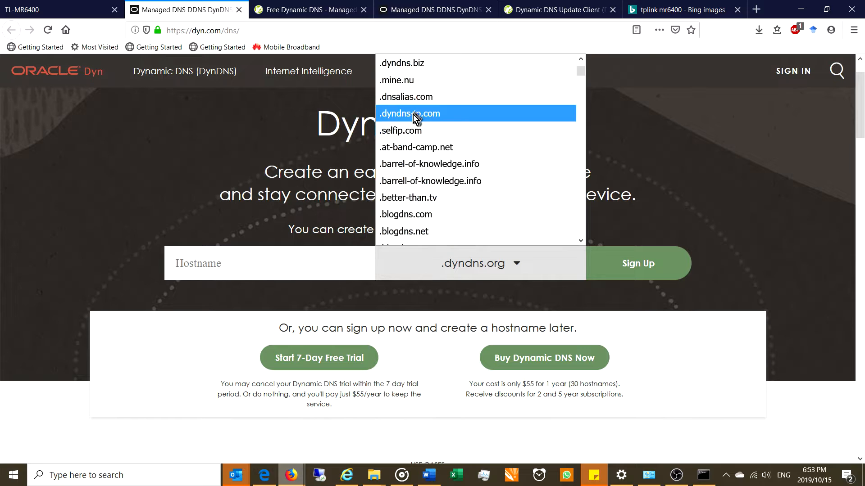
pyautogui.scroll(-3)
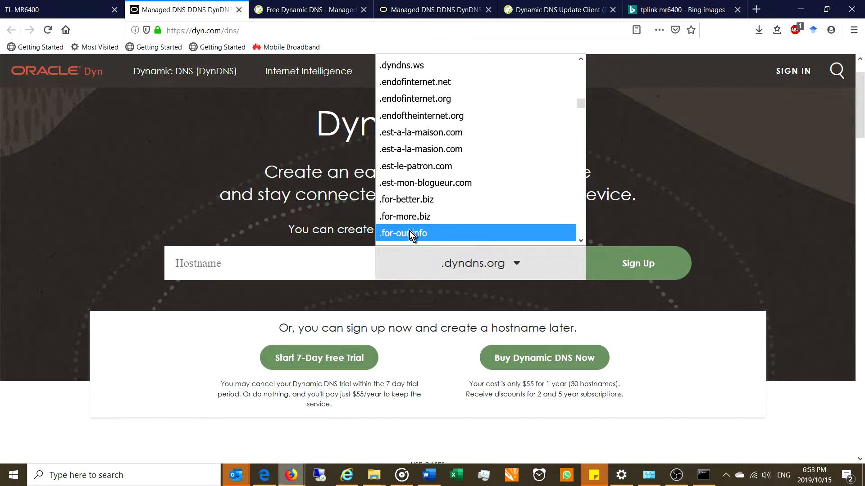
pyautogui.click(309, 9)
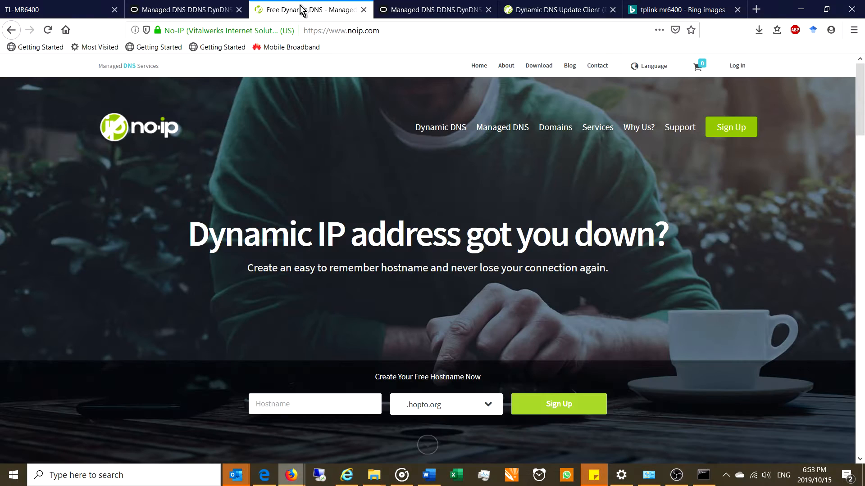
pyautogui.moveTo(156, 143)
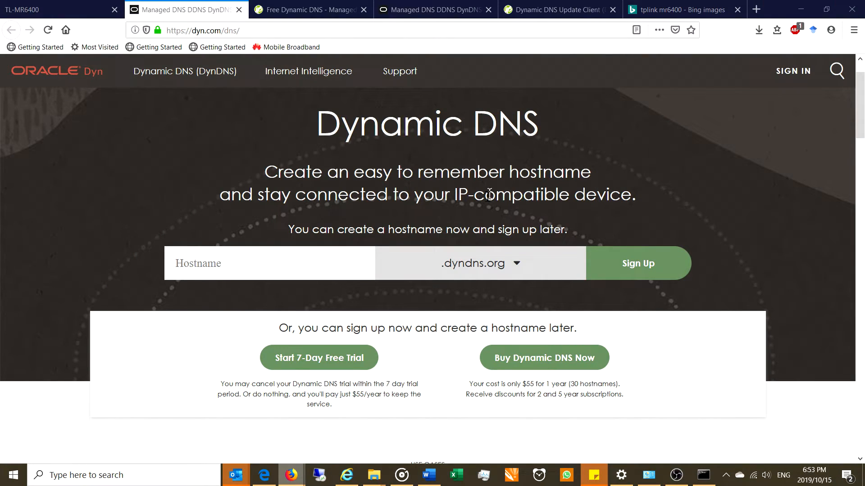
pyautogui.moveTo(485, 211)
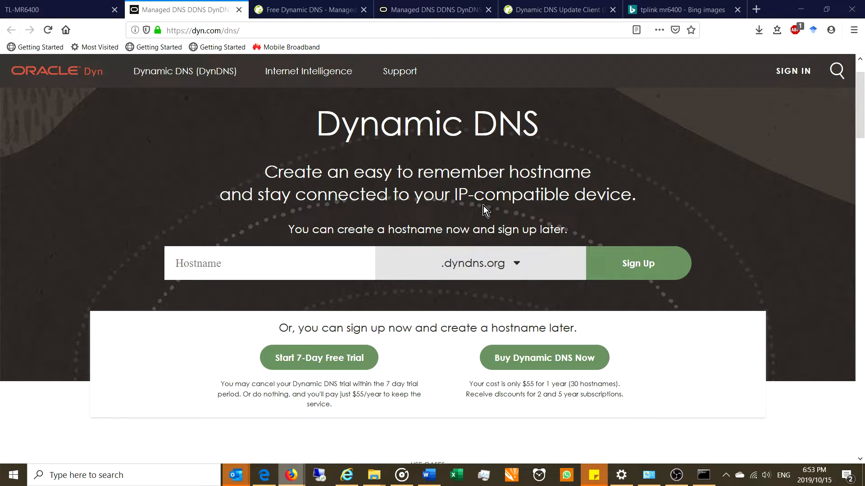
# Enter free hostname 'johnson' on No-IP's signup form with the .ddns.net domain chosen.
pyautogui.click(308, 9)
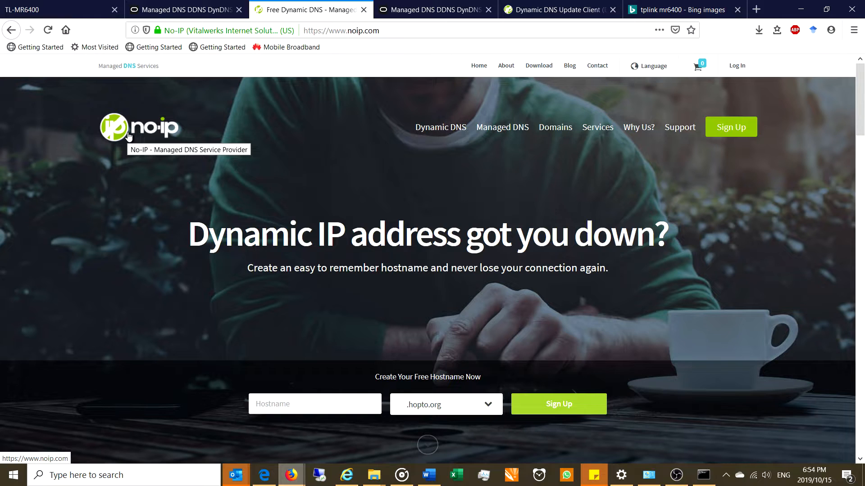
pyautogui.moveTo(159, 156)
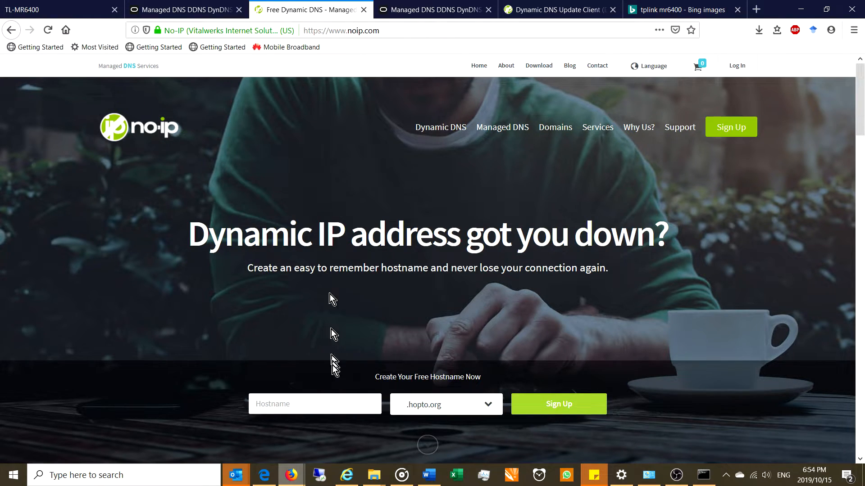
pyautogui.click(314, 404)
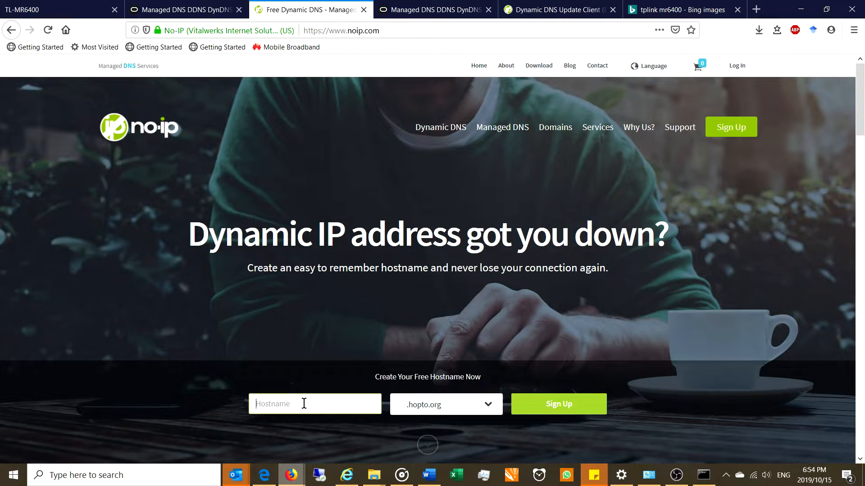
pyautogui.write('johnson1982')
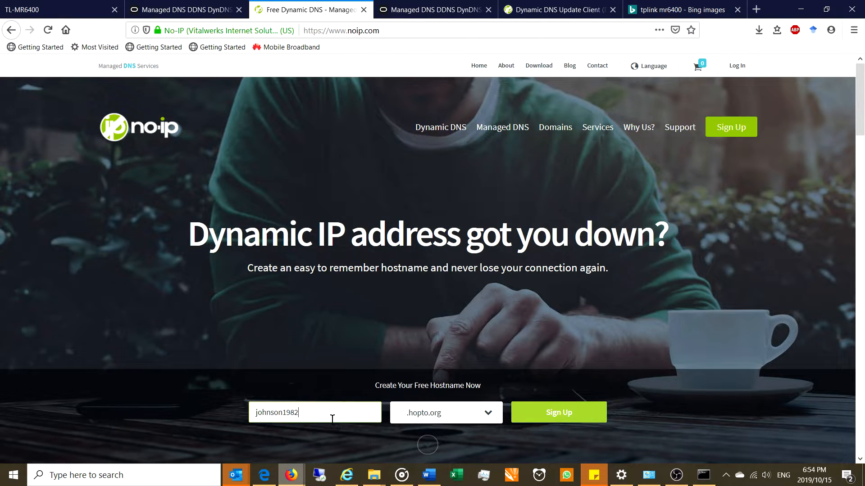
pyautogui.click(446, 413)
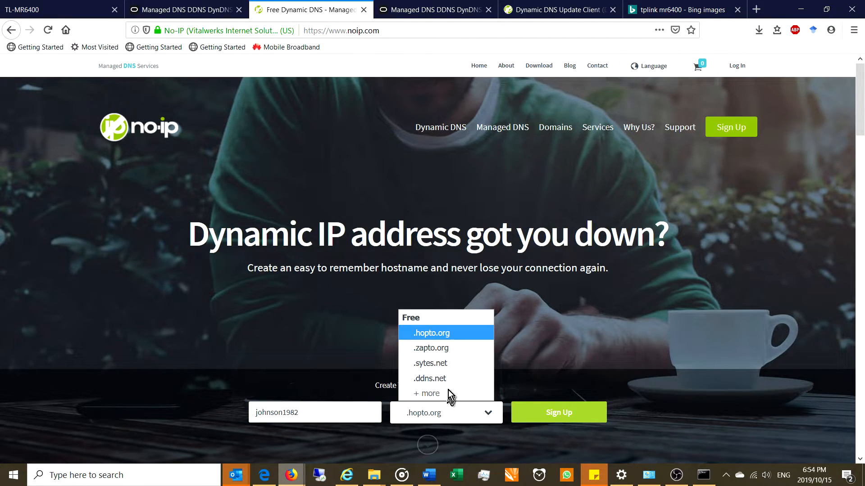
pyautogui.click(429, 379)
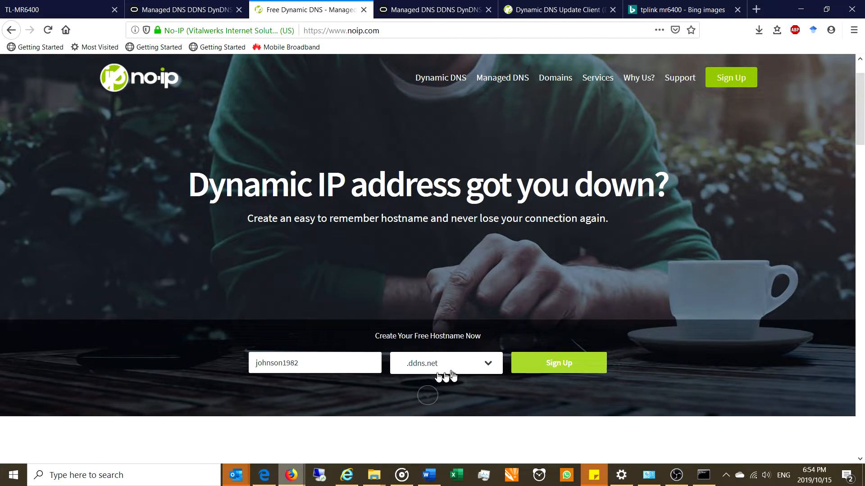
pyautogui.click(314, 363)
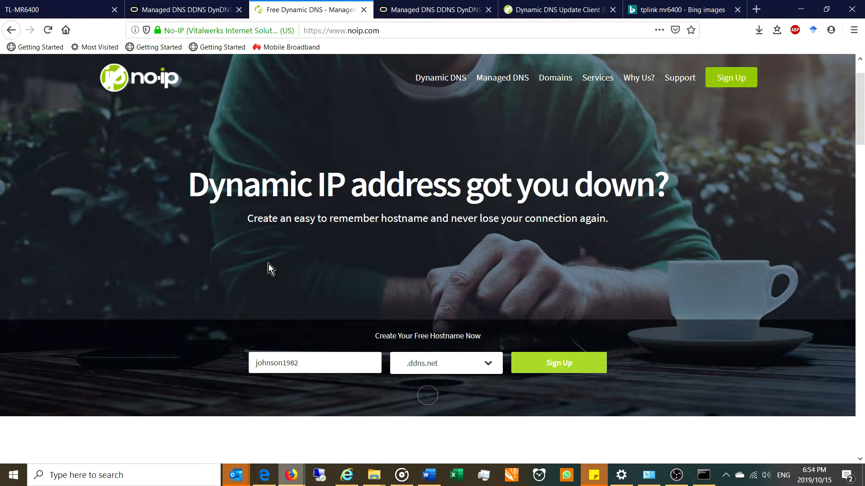
pyautogui.moveTo(353, 234)
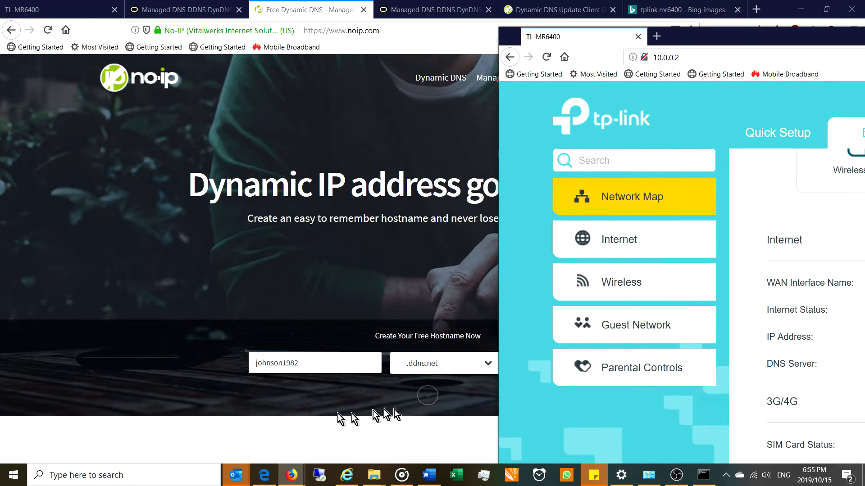
pyautogui.moveTo(327, 392)
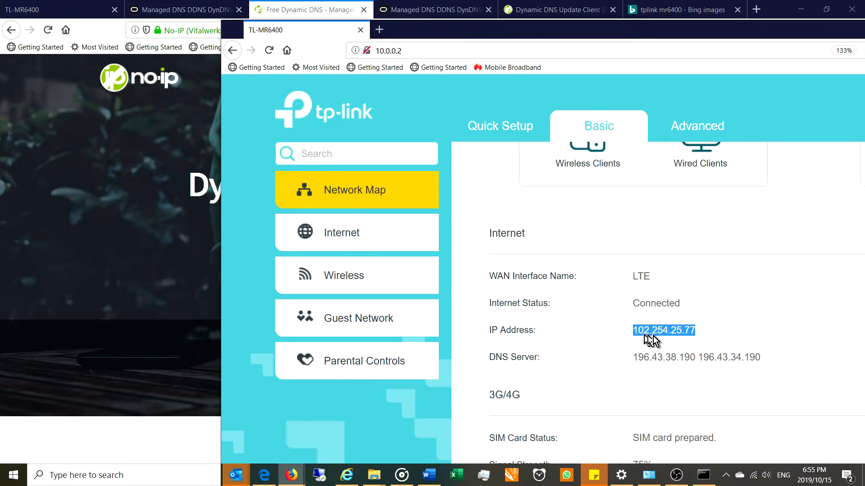
pyautogui.moveTo(693, 343)
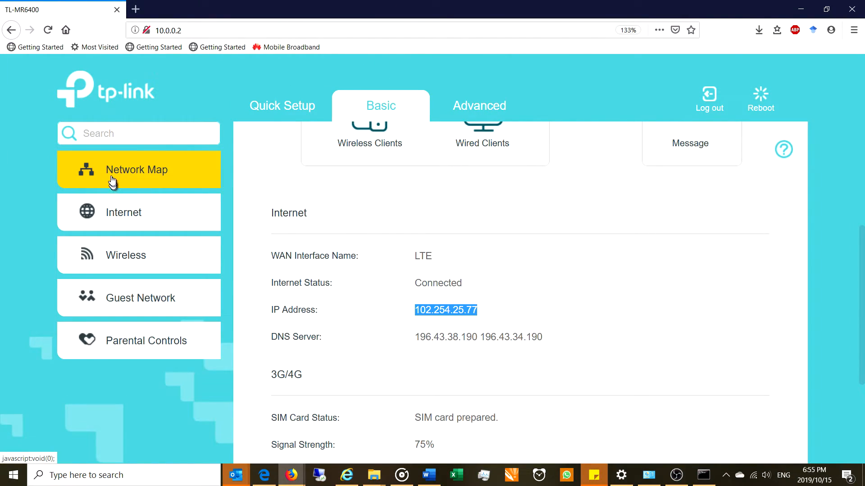
# Go to the router's Advanced status overview showing the 4G LTE connection details.
pyautogui.click(478, 106)
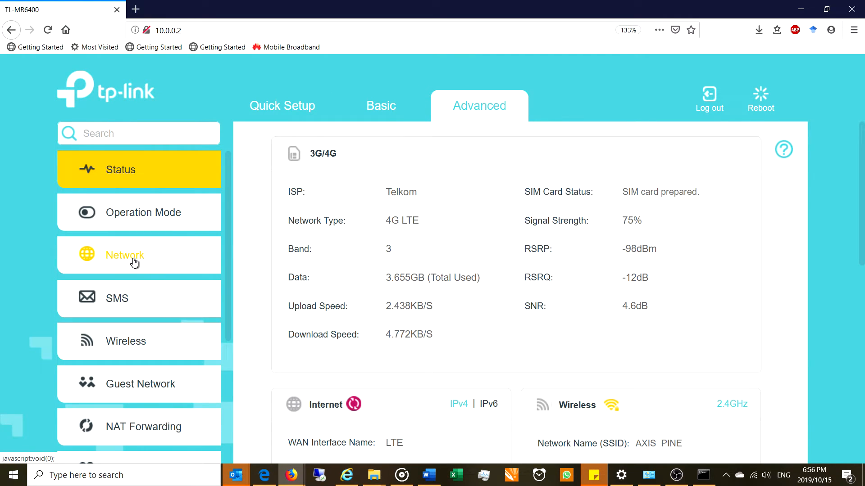
# Reach Network > Dynamic DNS on the router and choose NO IP as service provider.
pyautogui.click(125, 255)
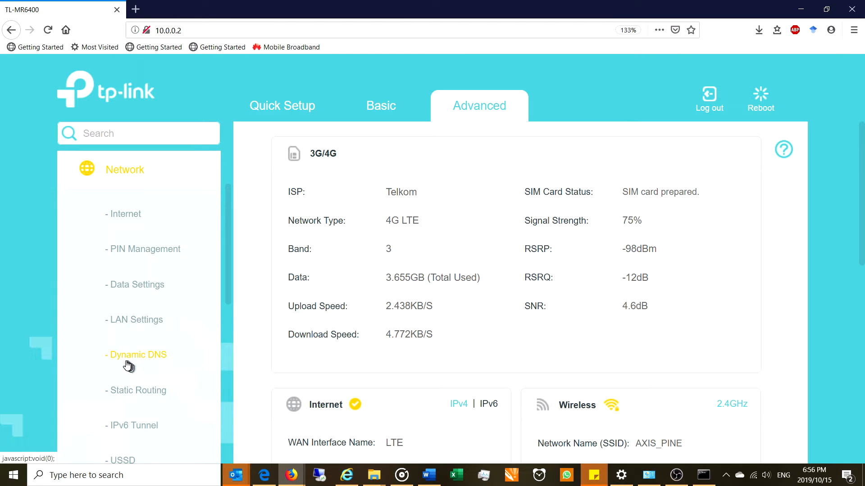
pyautogui.click(136, 355)
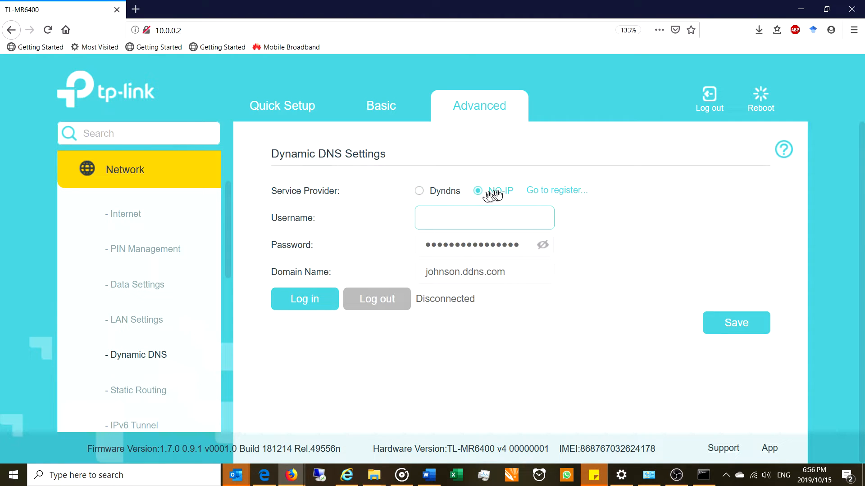
pyautogui.click(484, 217)
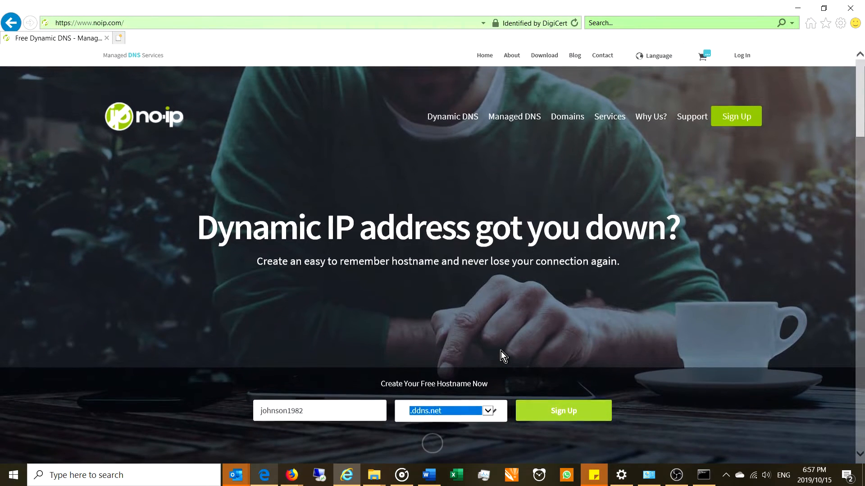
pyautogui.moveTo(563, 411)
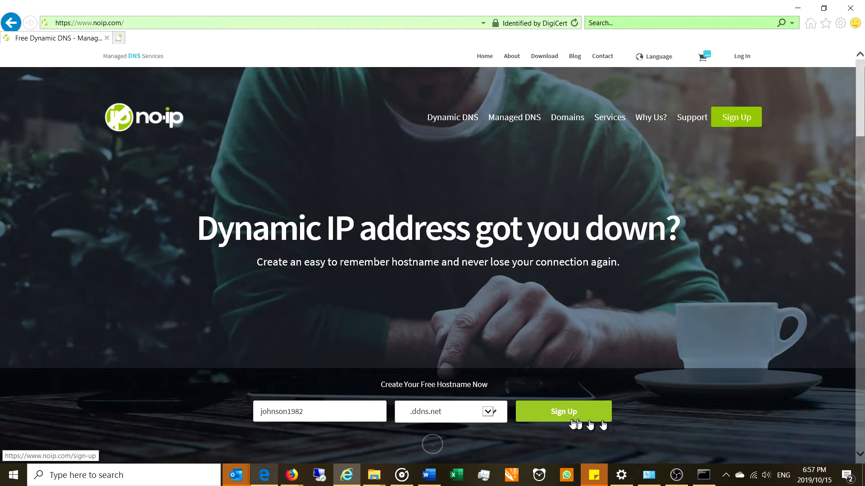
pyautogui.click(562, 412)
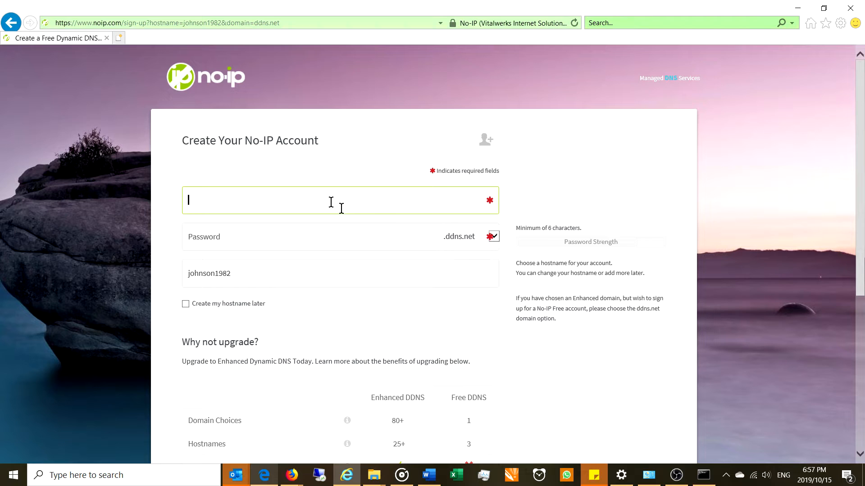
pyautogui.moveTo(241, 226)
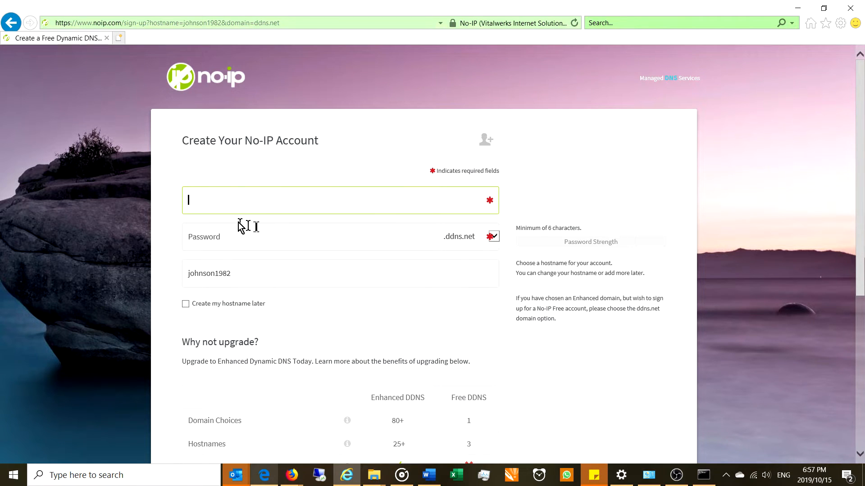
pyautogui.click(341, 237)
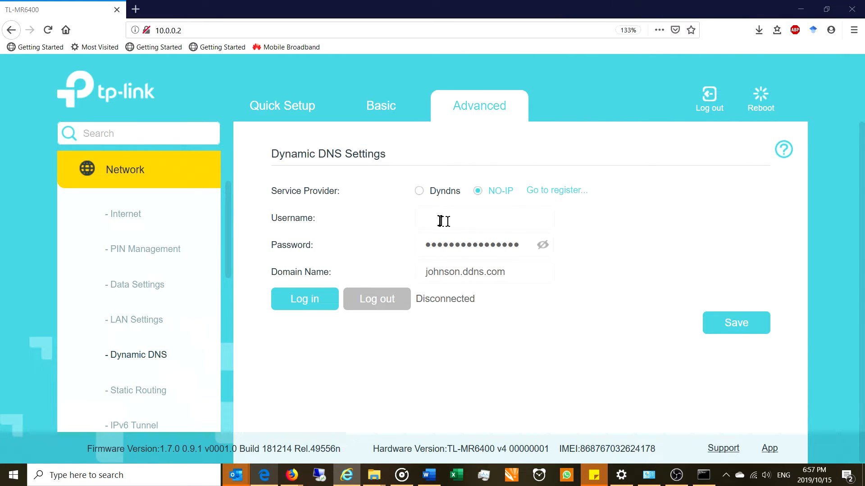
pyautogui.click(485, 218)
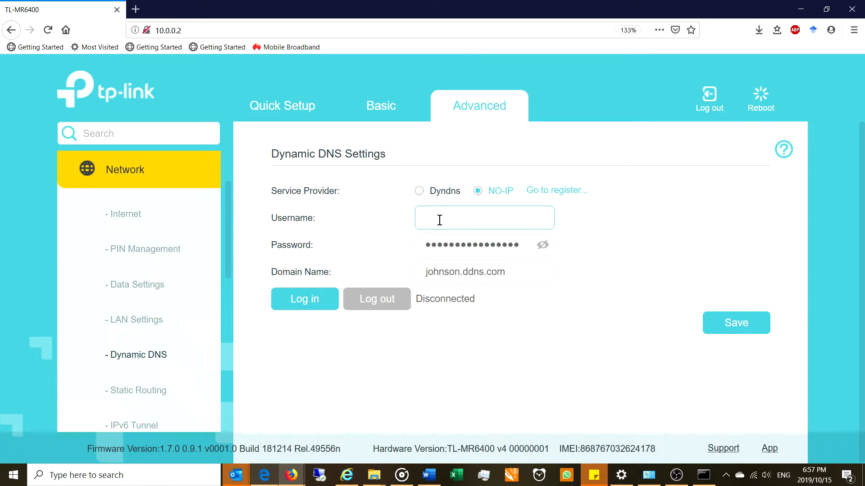
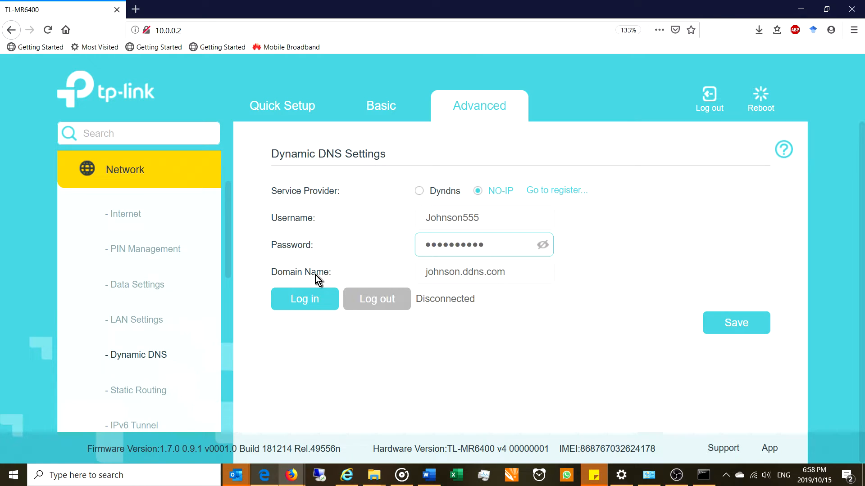
pyautogui.click(484, 271)
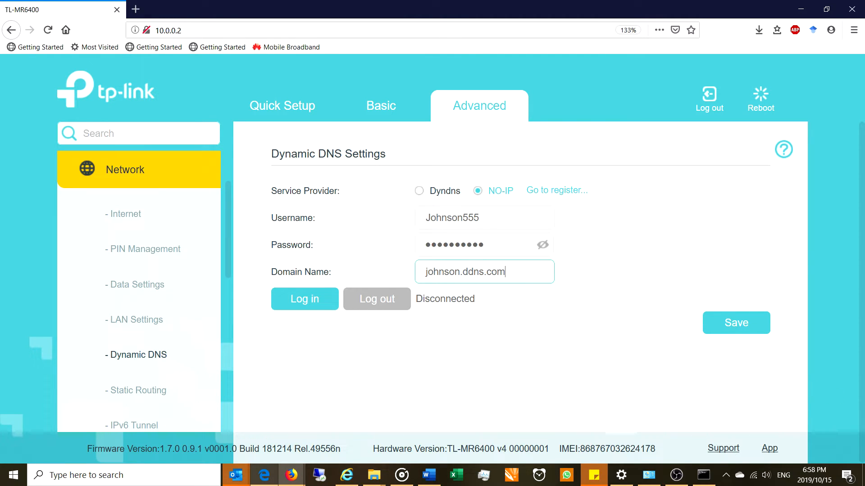
pyautogui.press('BackSpace')
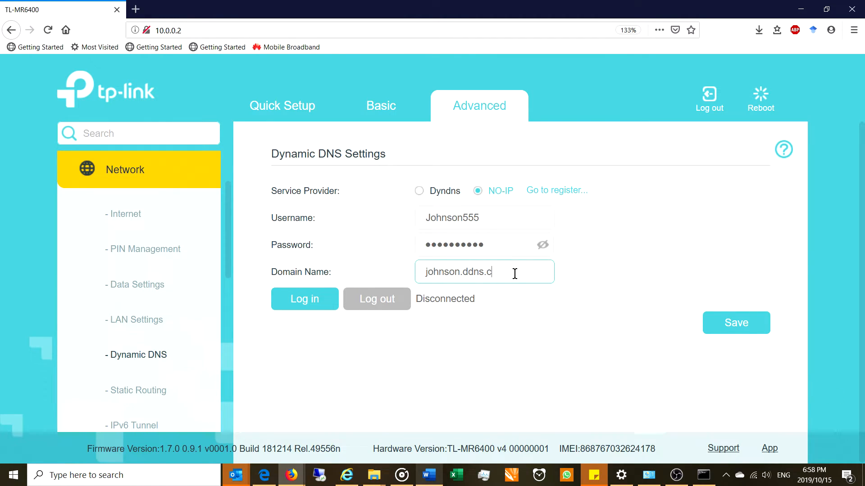
pyautogui.press('backspace')
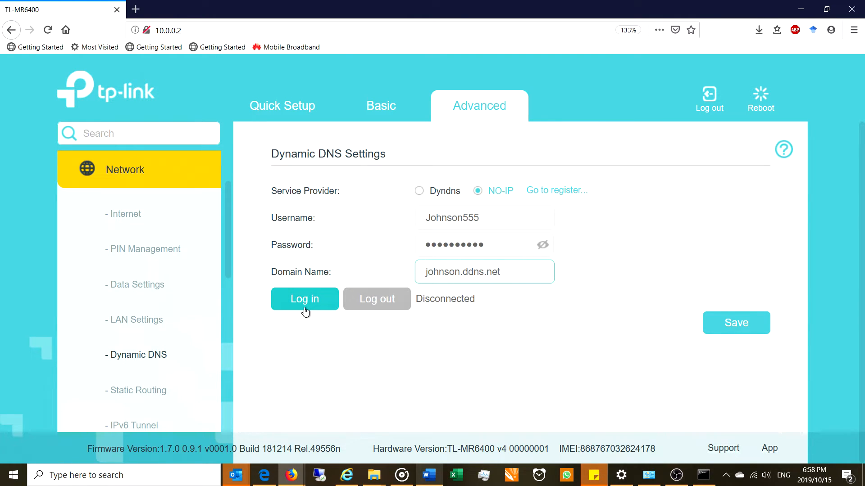
# Log the router in to No-IP with the entered Dynamic DNS credentials, retrying as needed.
pyautogui.click(483, 271)
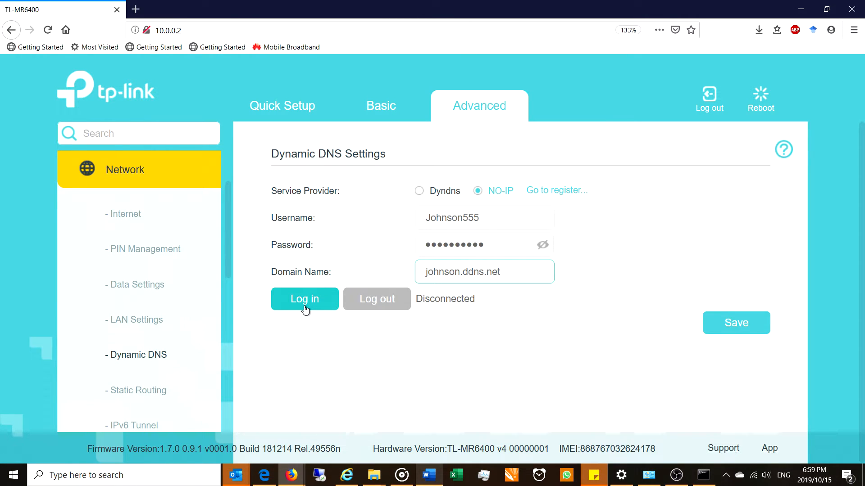
pyautogui.click(484, 271)
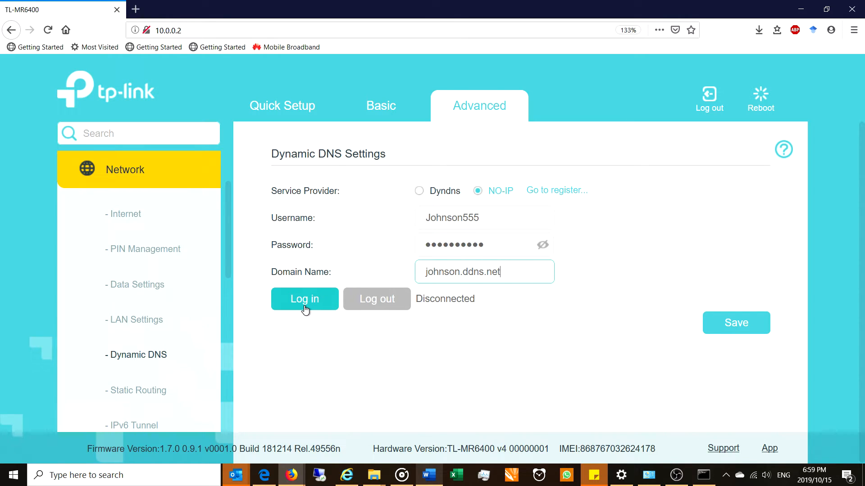
pyautogui.click(303, 298)
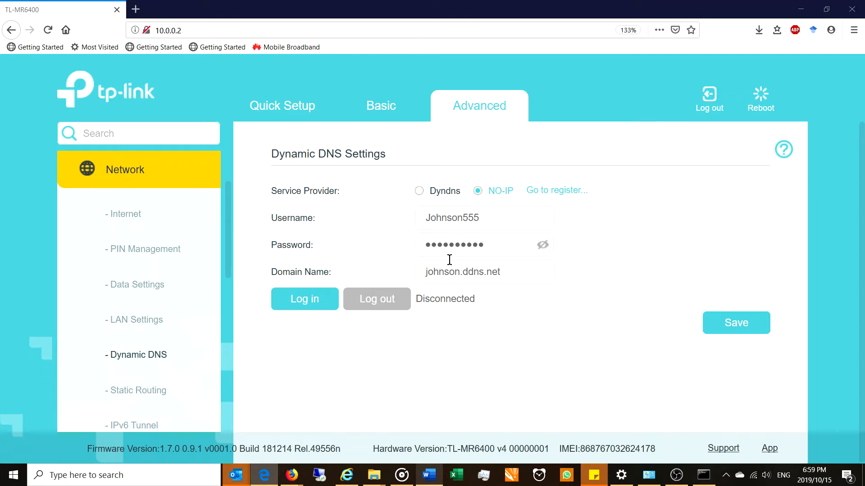
pyautogui.moveTo(523, 272)
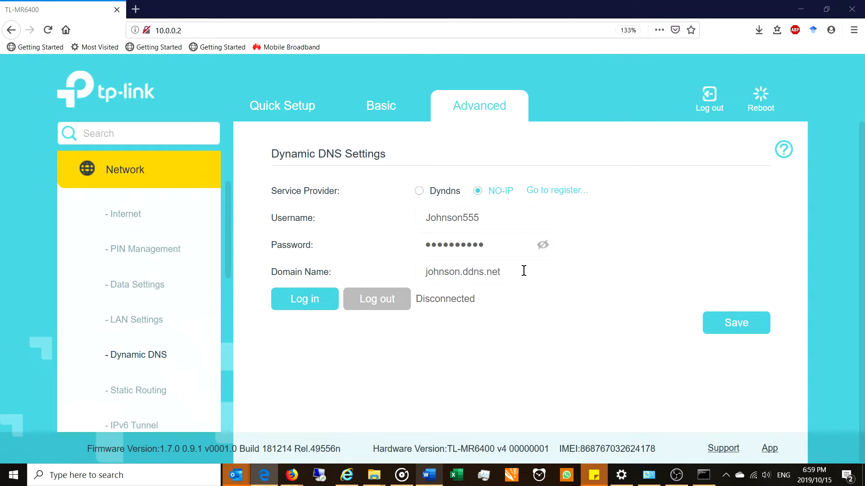
pyautogui.click(735, 322)
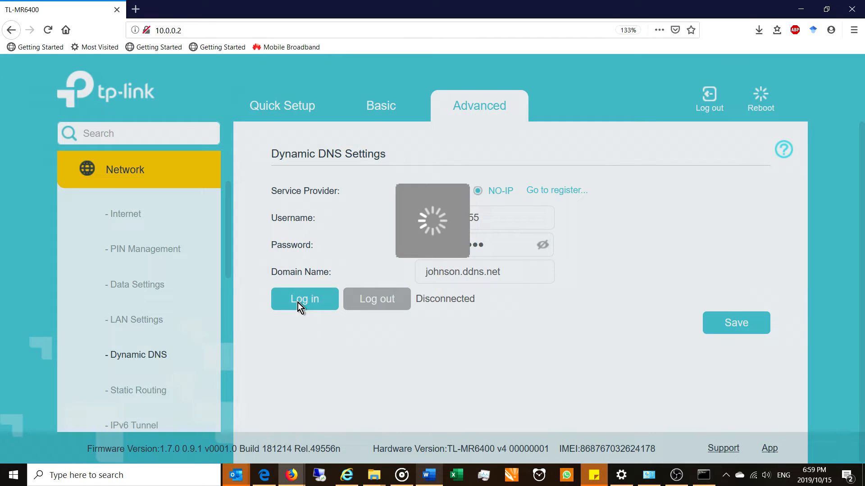
# Attempt the No-IP login again; the Dynamic DNS status reports Authentication Failed.
pyautogui.click(304, 298)
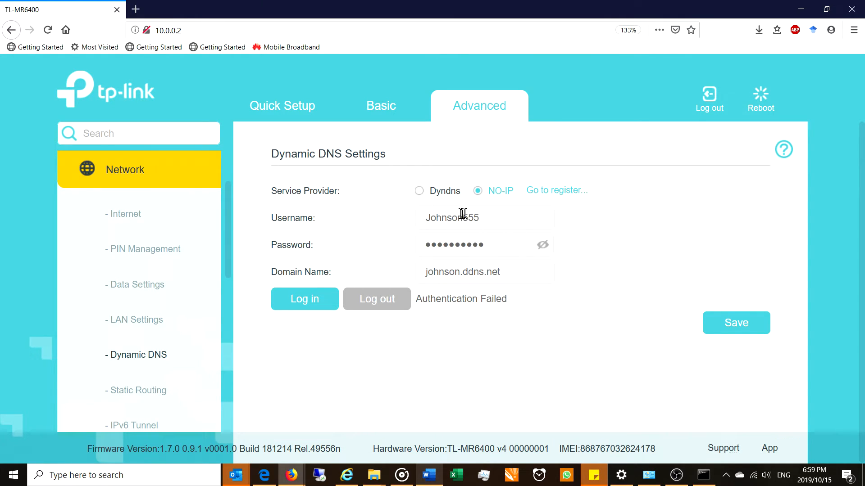
pyautogui.click(484, 271)
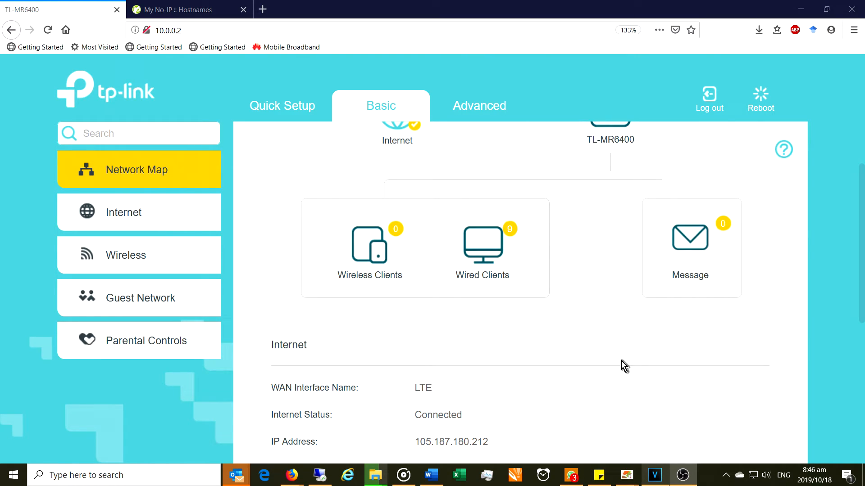
# Leave the Basic network map and go to the router's Advanced System Tools section.
pyautogui.moveTo(434, 442); pyautogui.dragTo(487, 441)
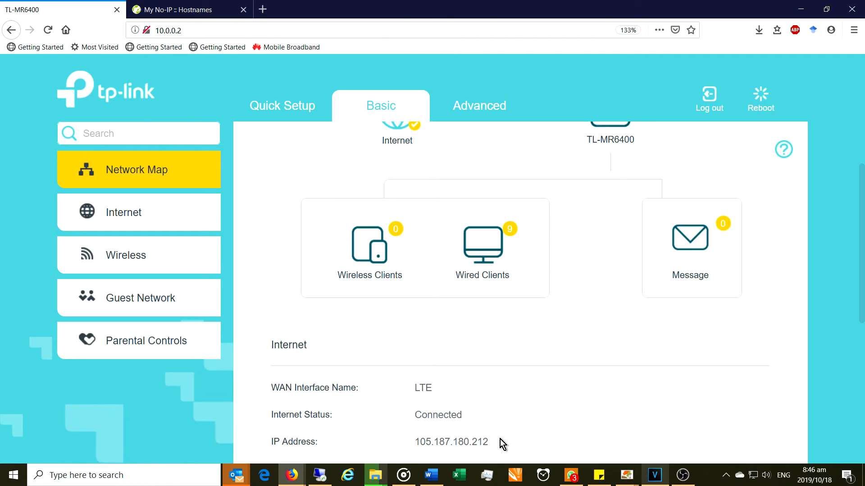
pyautogui.click(479, 105)
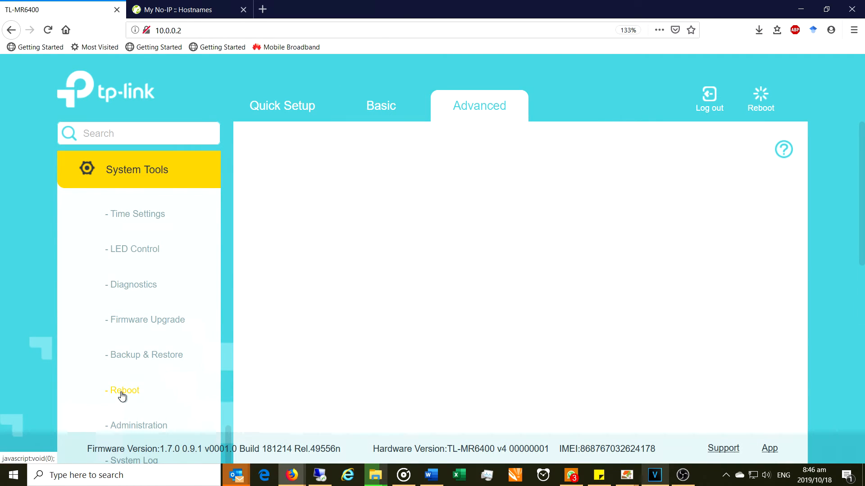
# Show the Reboot page with schedule enabled at 04:00 and browse the Repeat options (Every Day).
pyautogui.click(124, 390)
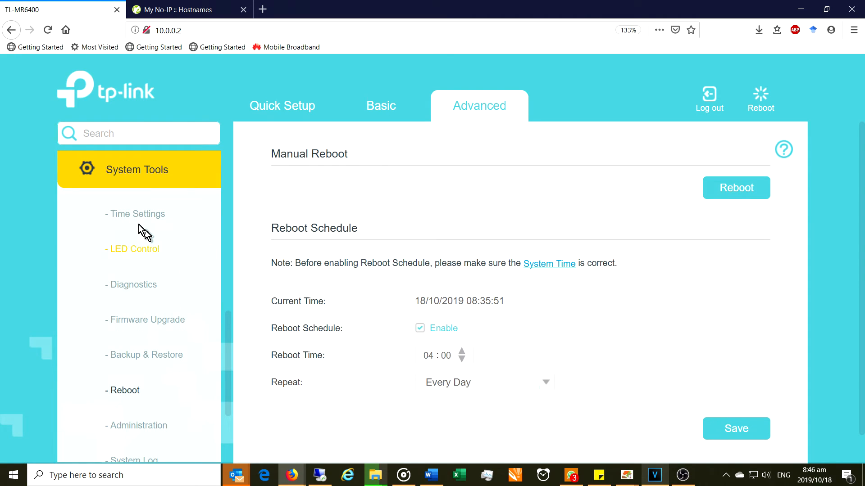
pyautogui.moveTo(124, 390)
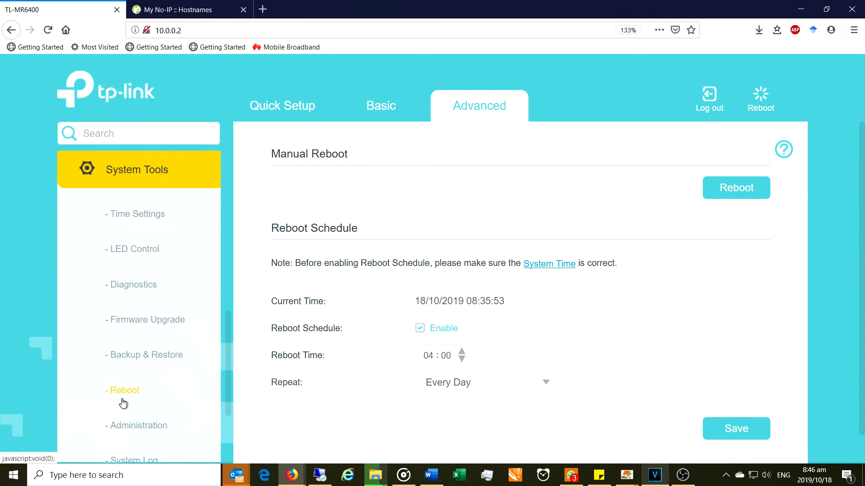
pyautogui.moveTo(603, 379)
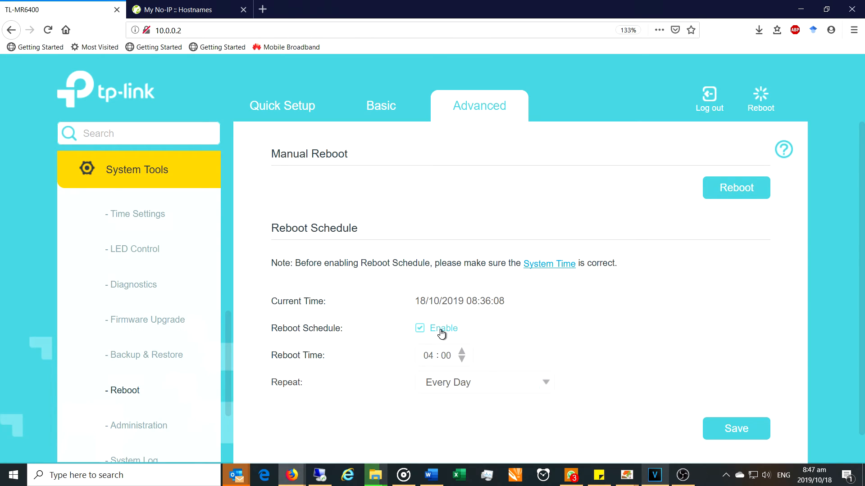
pyautogui.moveTo(461, 356)
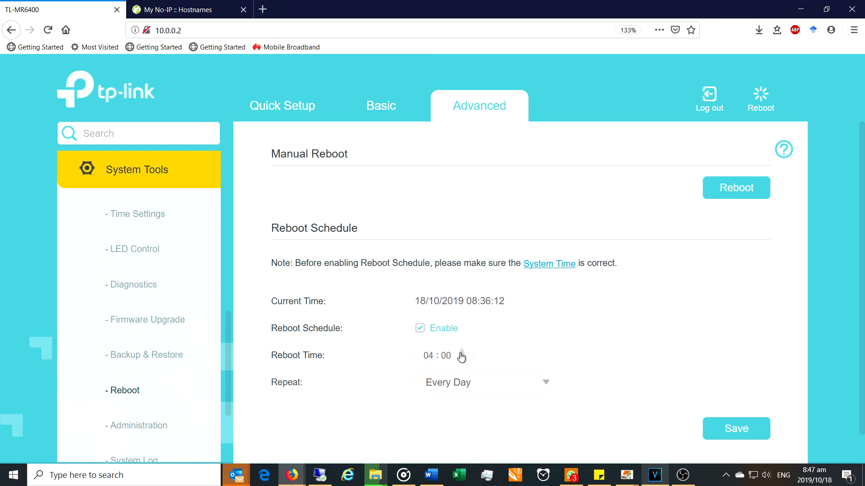
pyautogui.moveTo(532, 381)
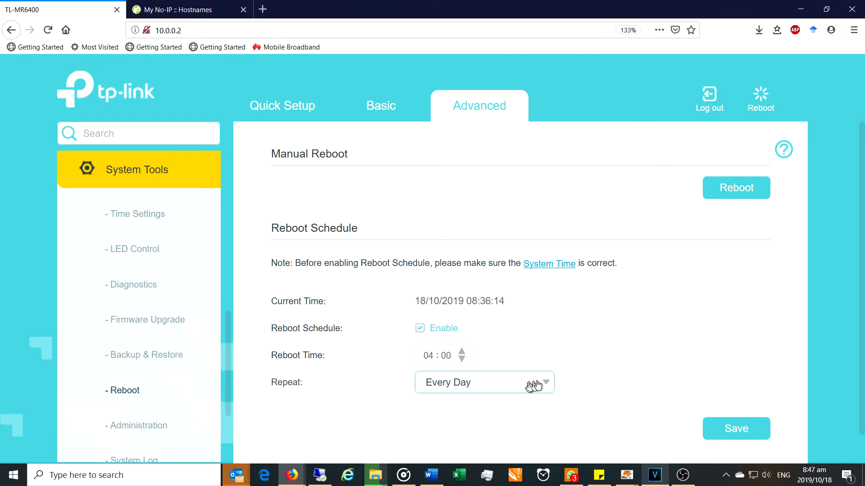
pyautogui.click(484, 382)
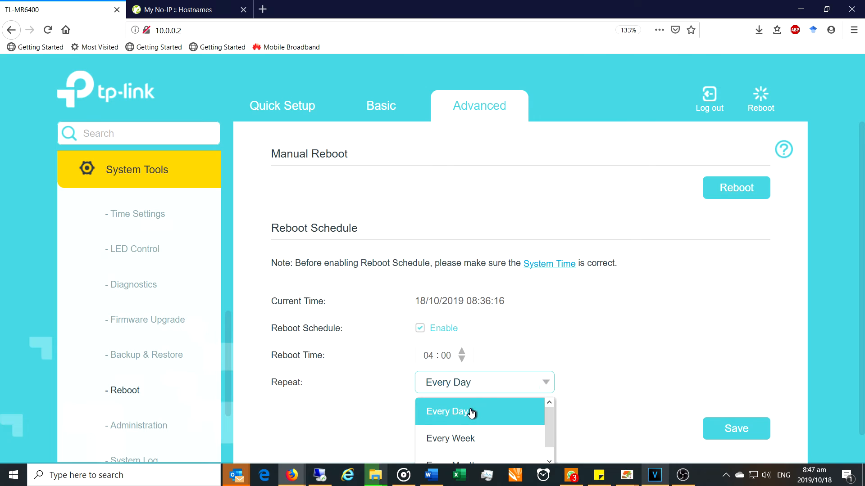
pyautogui.scroll(-3)
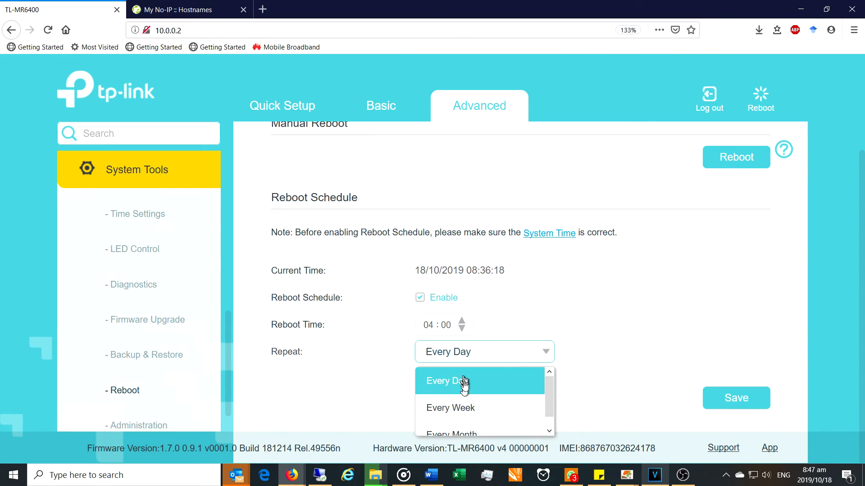